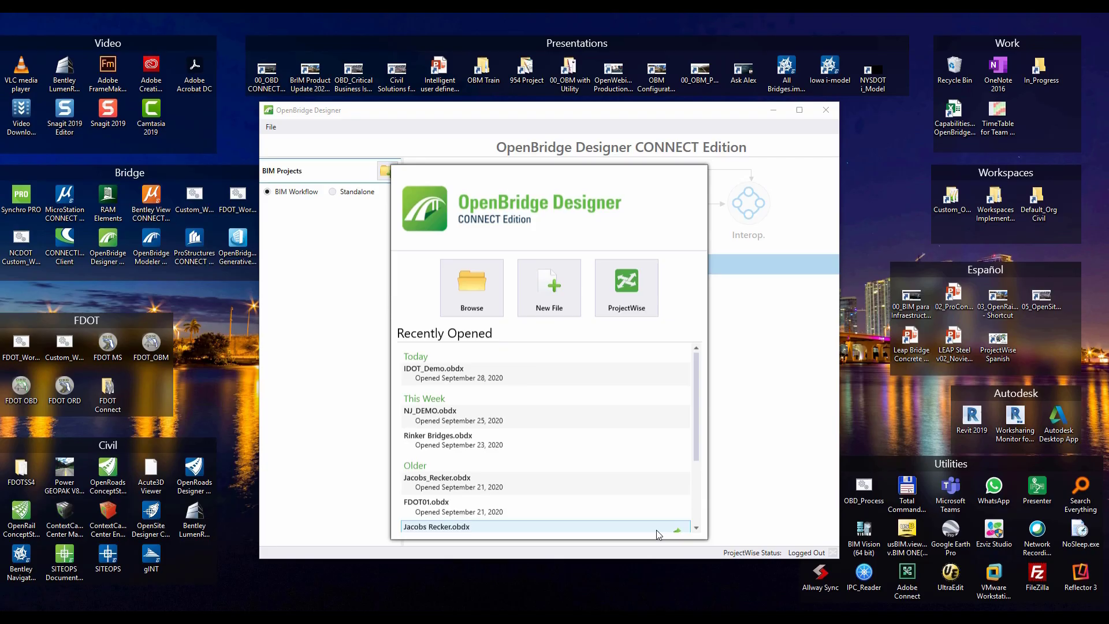
{"action": "mouse_move", "coordinate": [740, 456]}
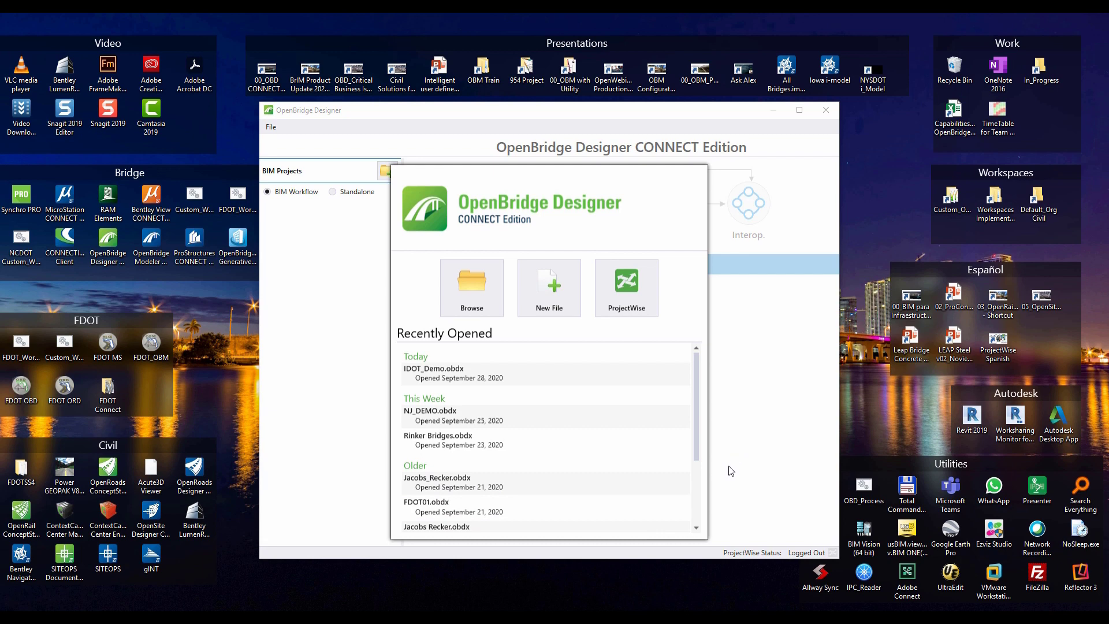
{"action": "mouse_move", "coordinate": [513, 188]}
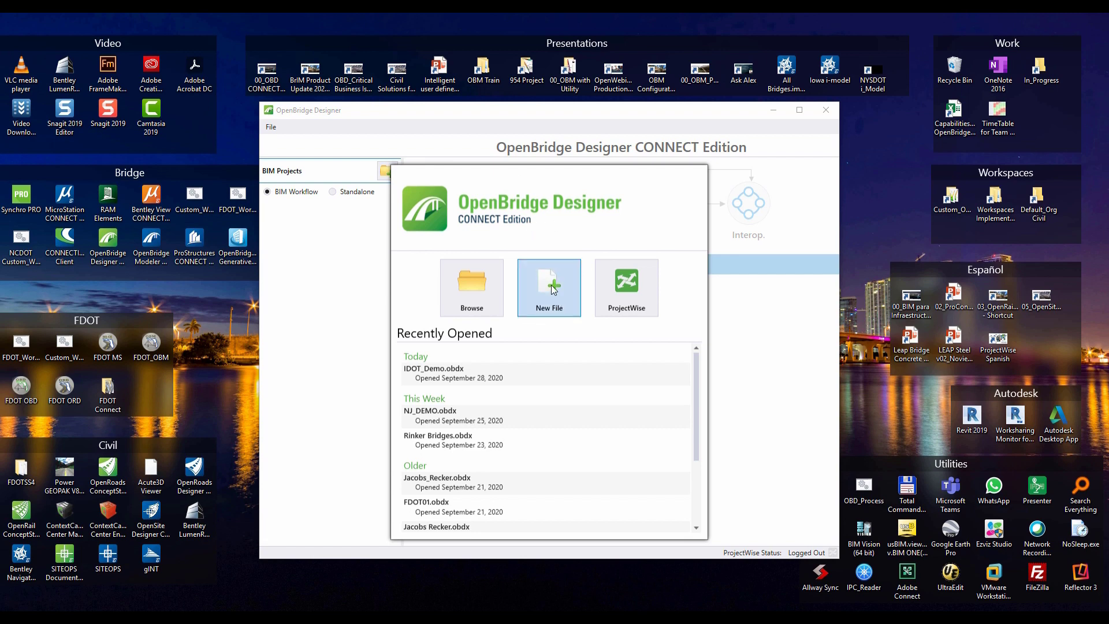
Create a new project file demo.obdx in the Segmental Bridge folder
{"action": "left_click", "coordinate": [549, 287]}
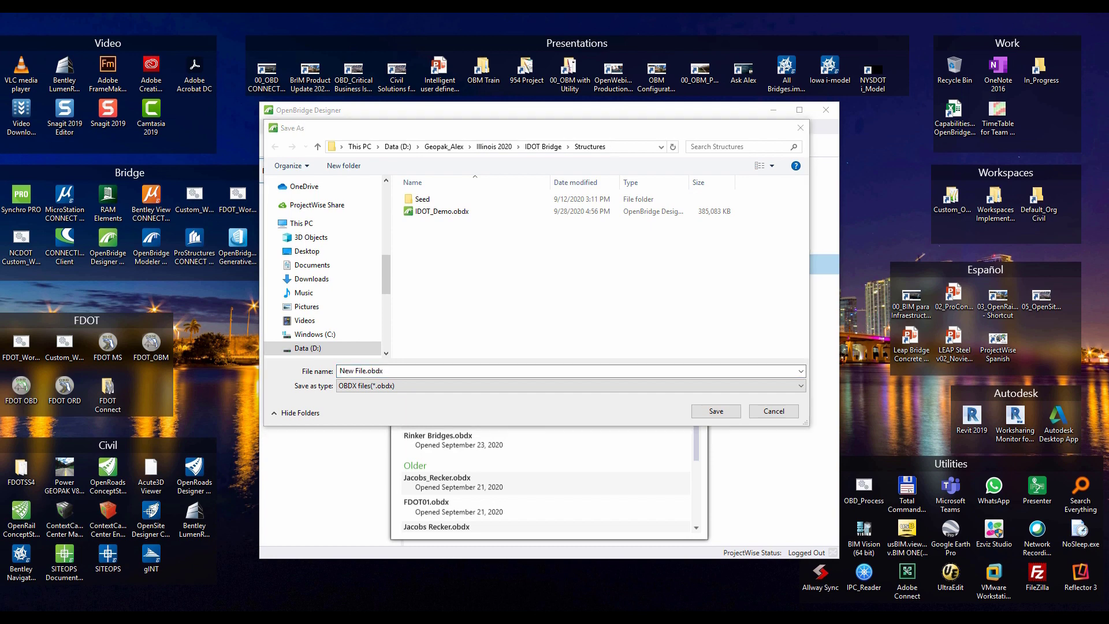
{"action": "mouse_move", "coordinate": [785, 387]}
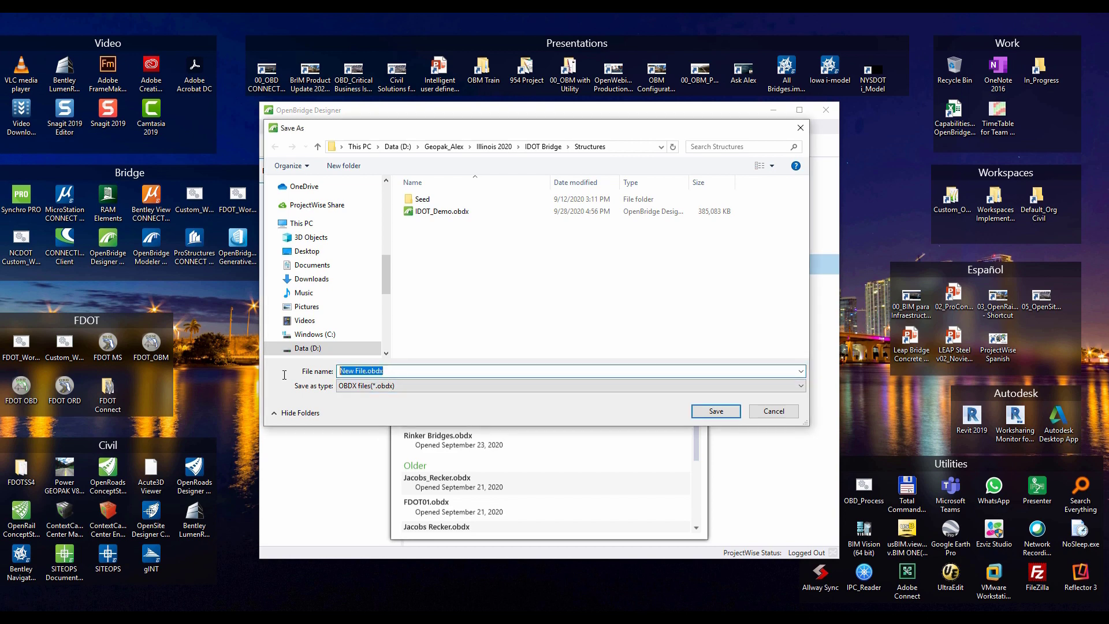
{"action": "type", "text": "E:\\Geopak_Alex_2\\NY_2020\\Bridge Demo\\Segmental Bridge\\dem"}
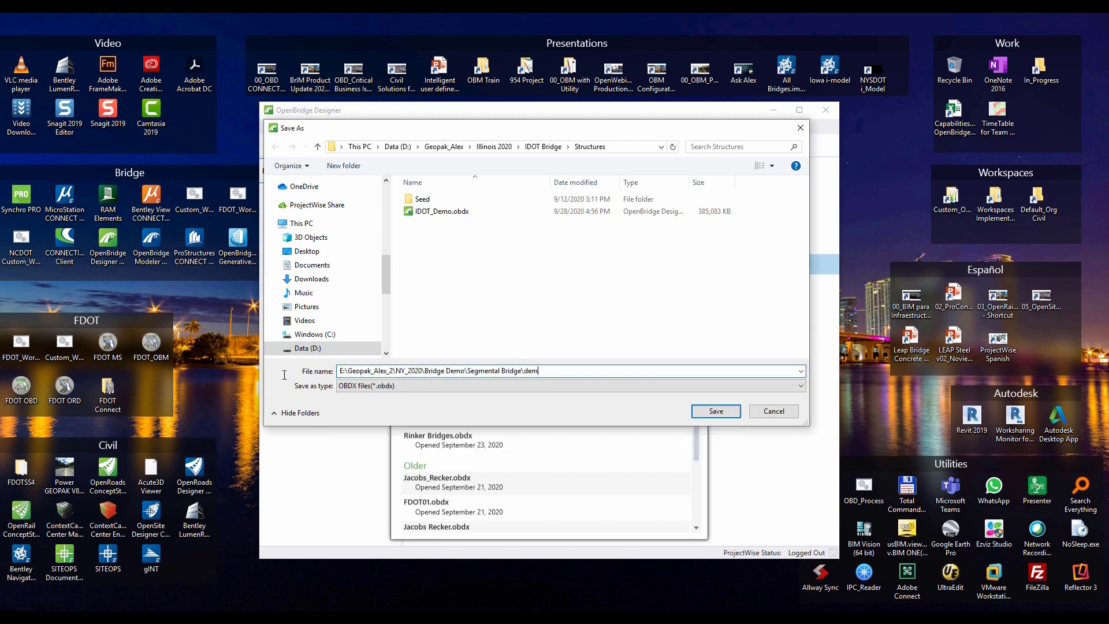
{"action": "left_click", "coordinate": [773, 411]}
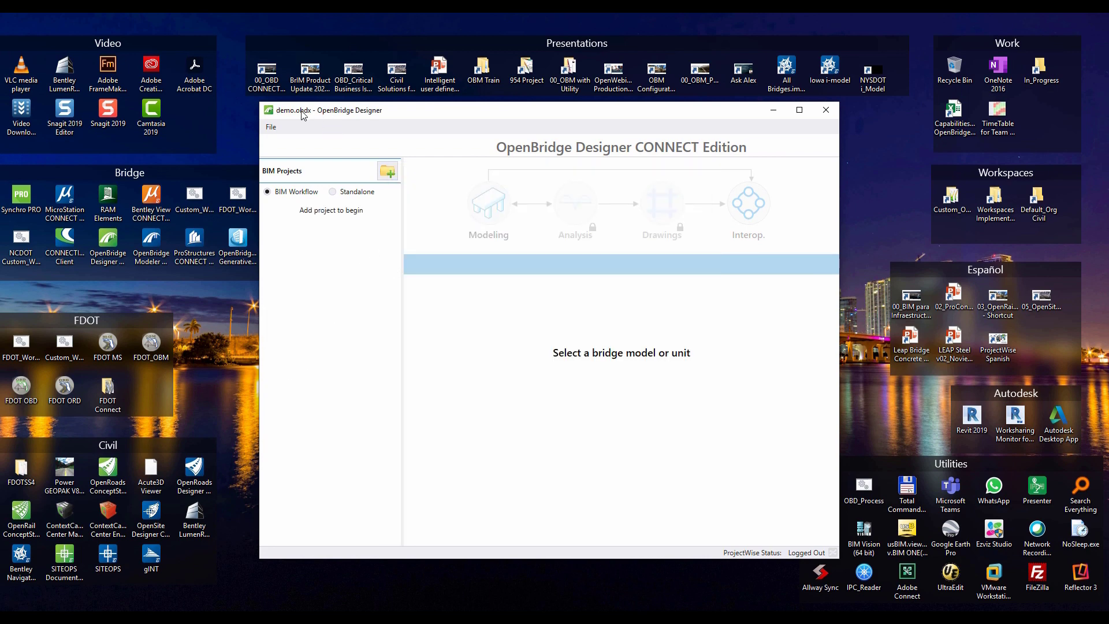
{"action": "mouse_move", "coordinate": [305, 128]}
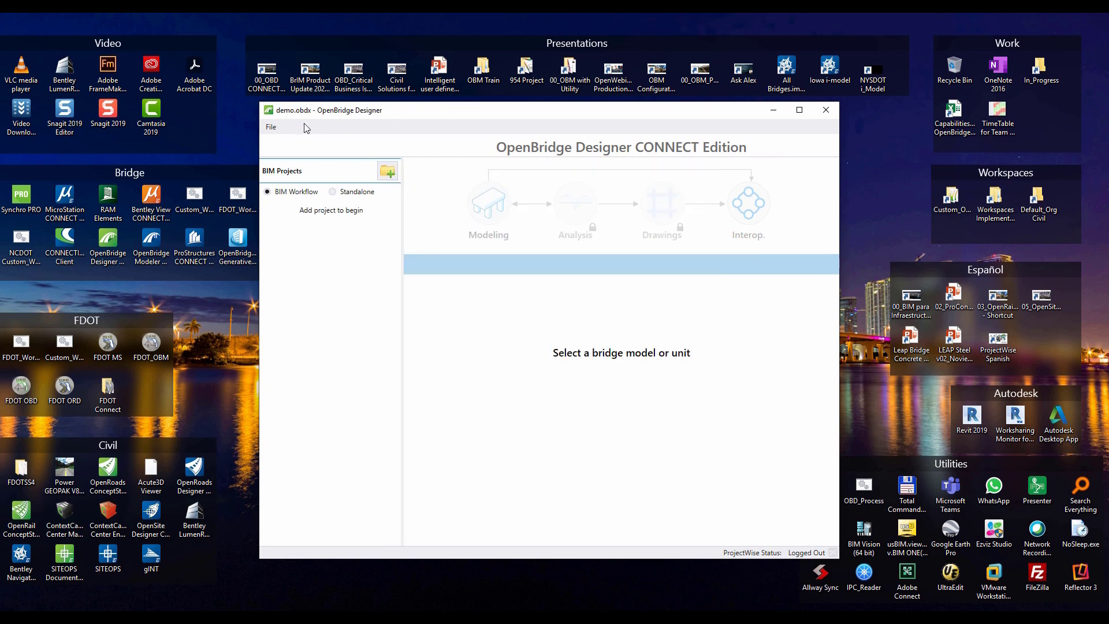
{"action": "mouse_move", "coordinate": [292, 125]}
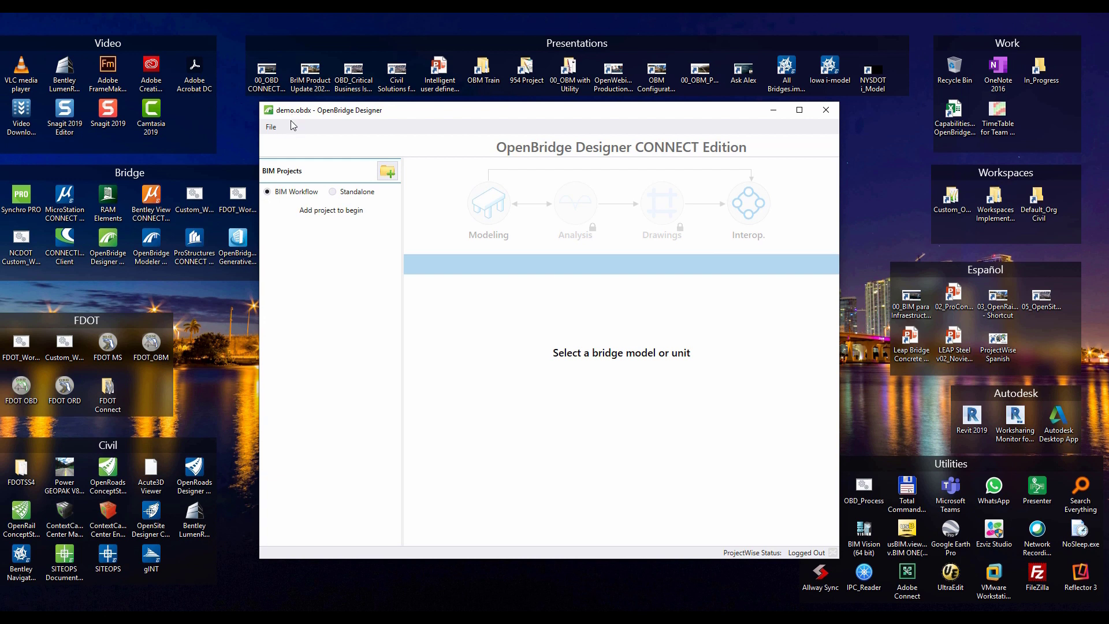
{"action": "mouse_move", "coordinate": [345, 183]}
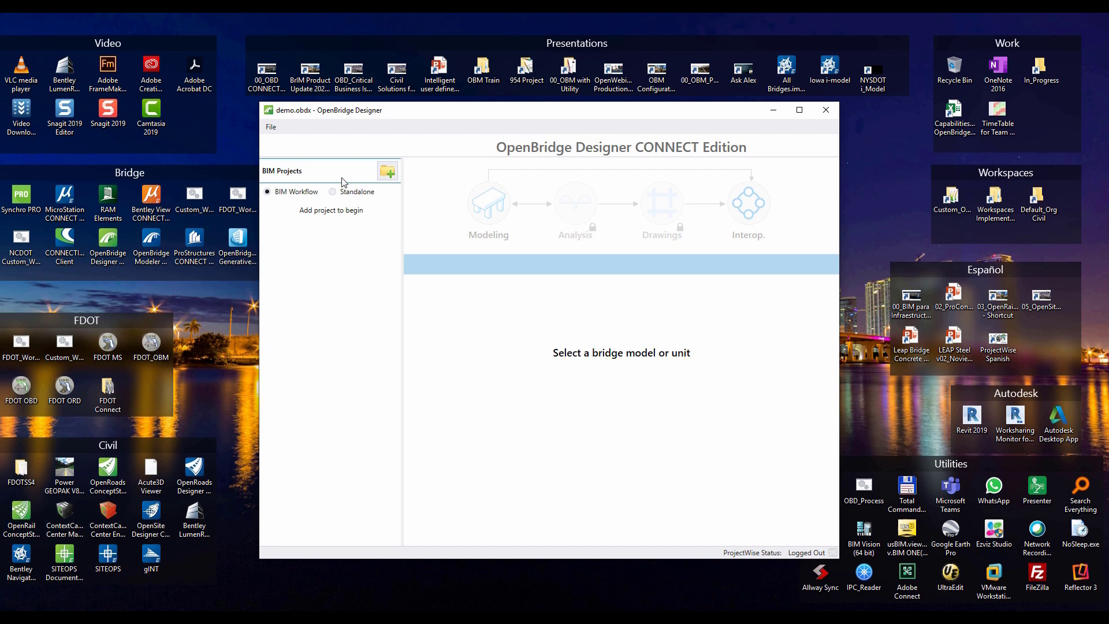
{"action": "mouse_move", "coordinate": [305, 191]}
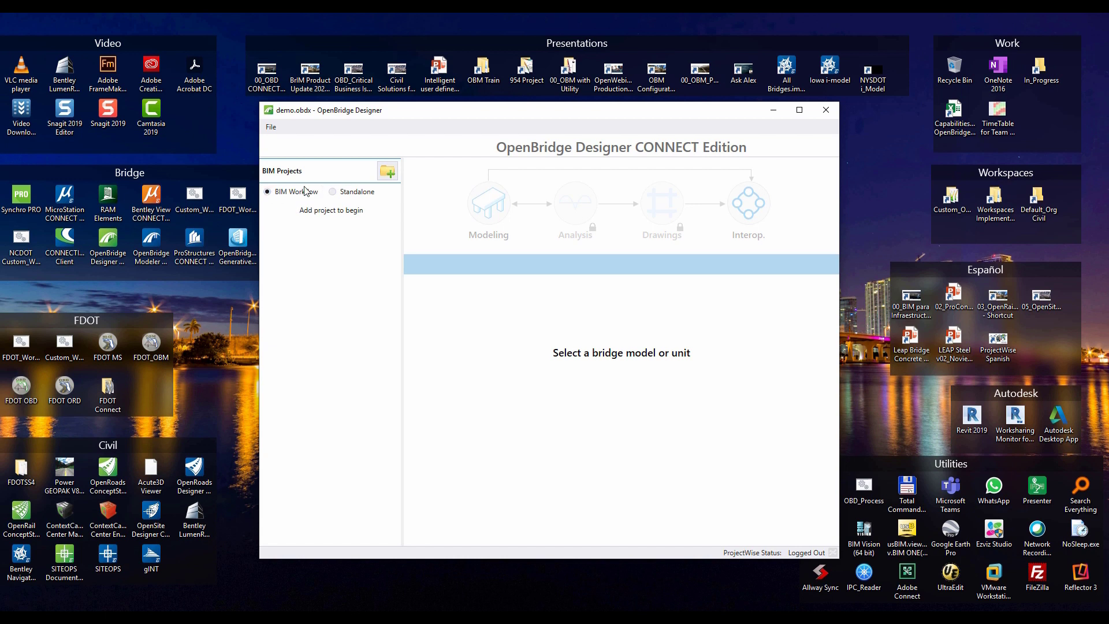
{"action": "mouse_move", "coordinate": [295, 183]}
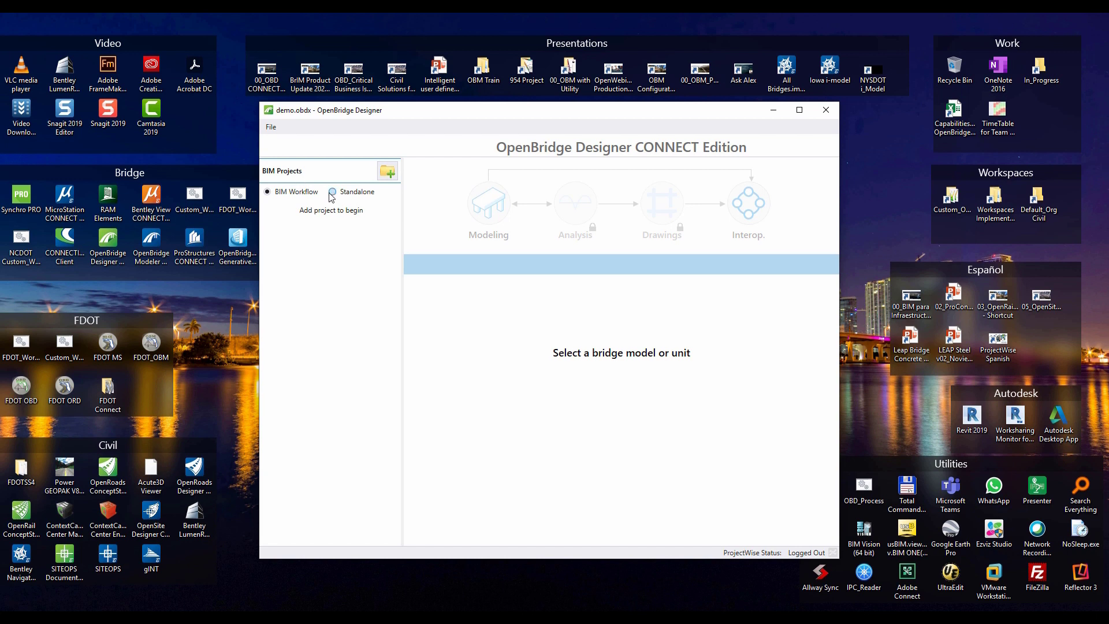
Switch the demo project from BIM Workflow to Standalone mode
{"action": "left_click", "coordinate": [333, 192]}
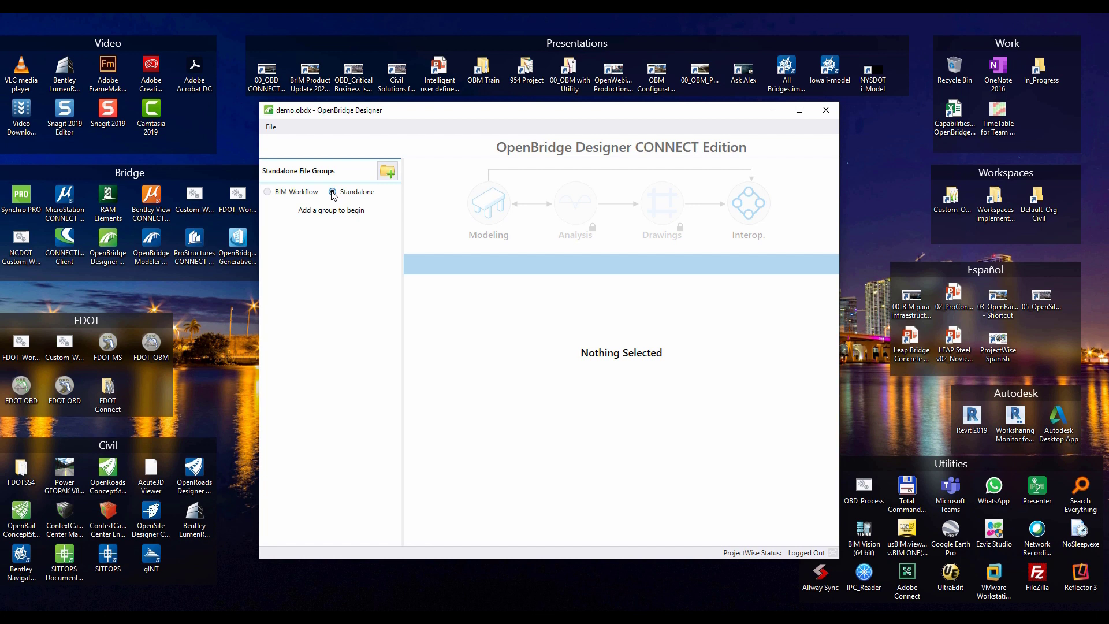
{"action": "left_click", "coordinate": [333, 192]}
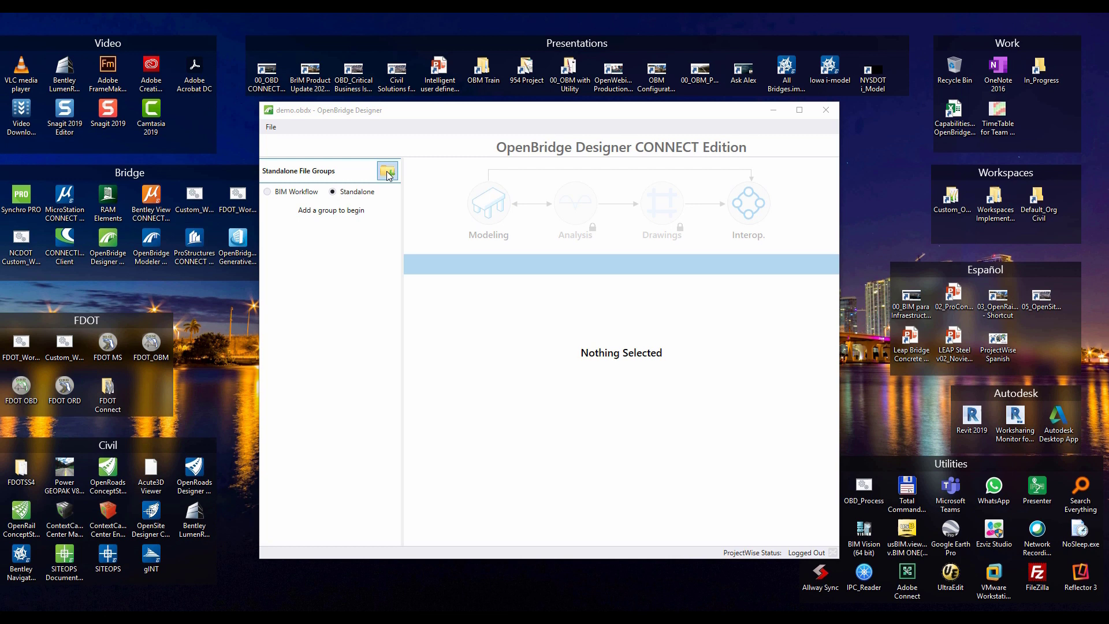
Add a standalone file group named Bridge01
{"action": "left_click", "coordinate": [387, 171]}
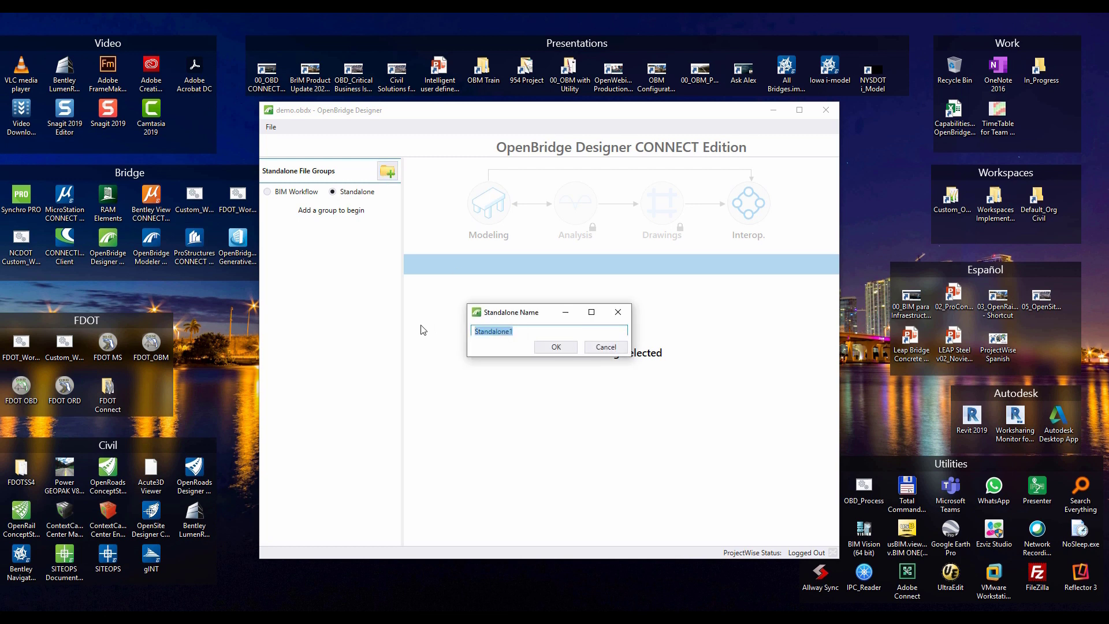
{"action": "type", "text": "Bridge01"}
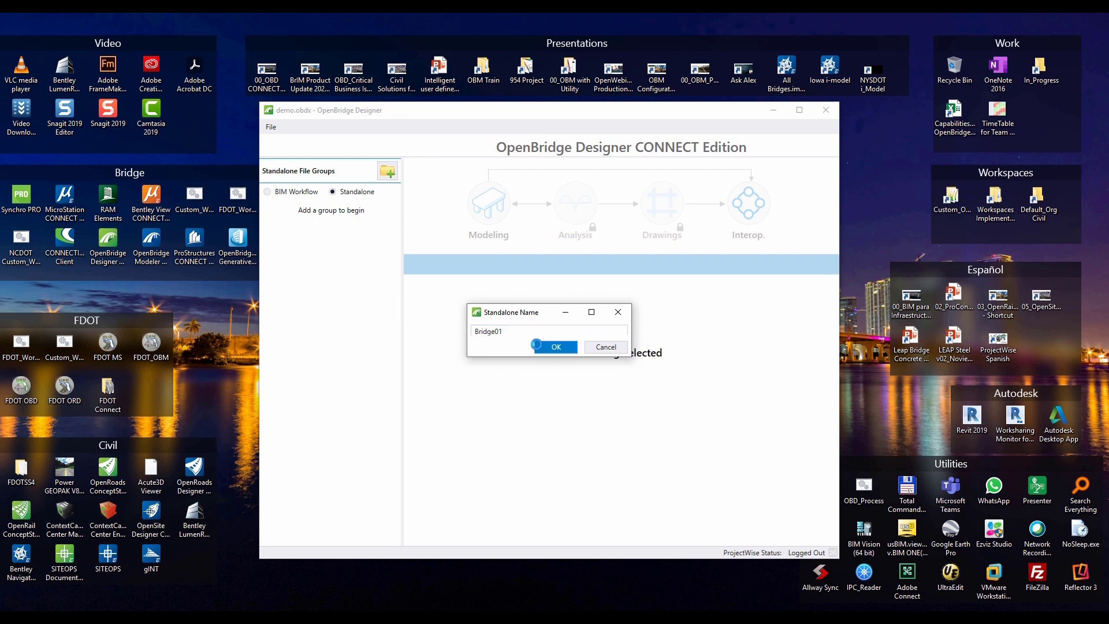
{"action": "left_click", "coordinate": [556, 348]}
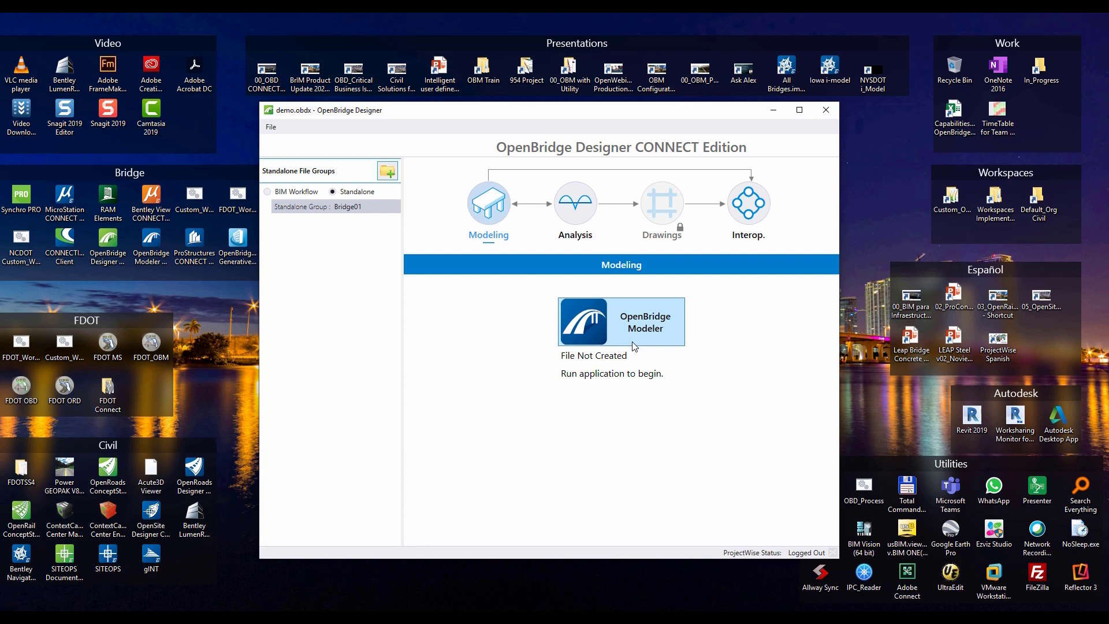
{"action": "mouse_move", "coordinate": [628, 346]}
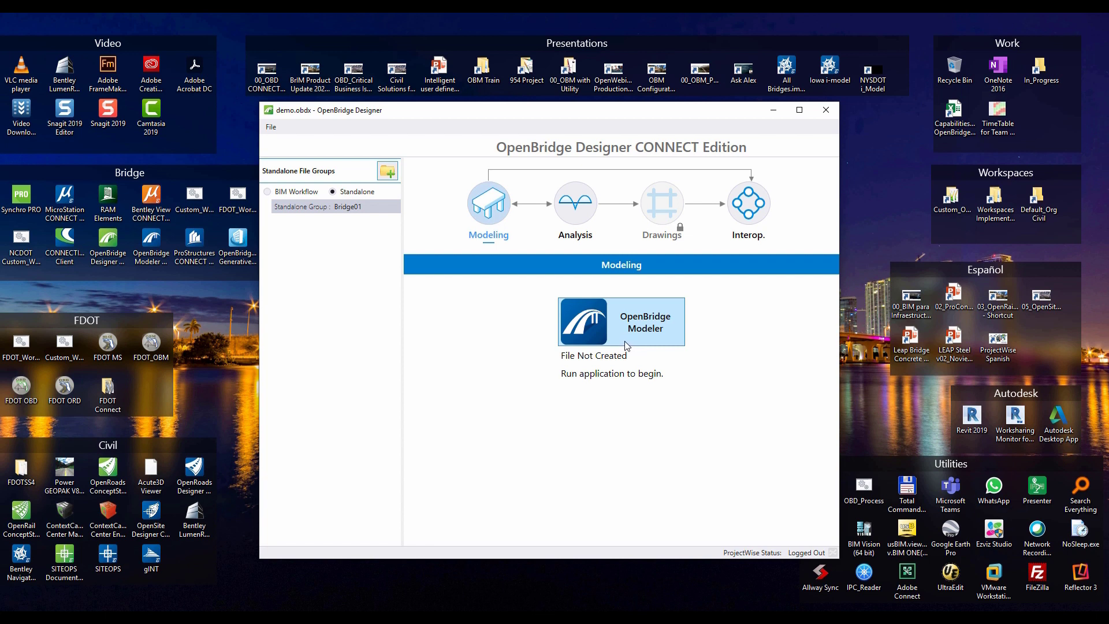
{"action": "mouse_move", "coordinate": [614, 349]}
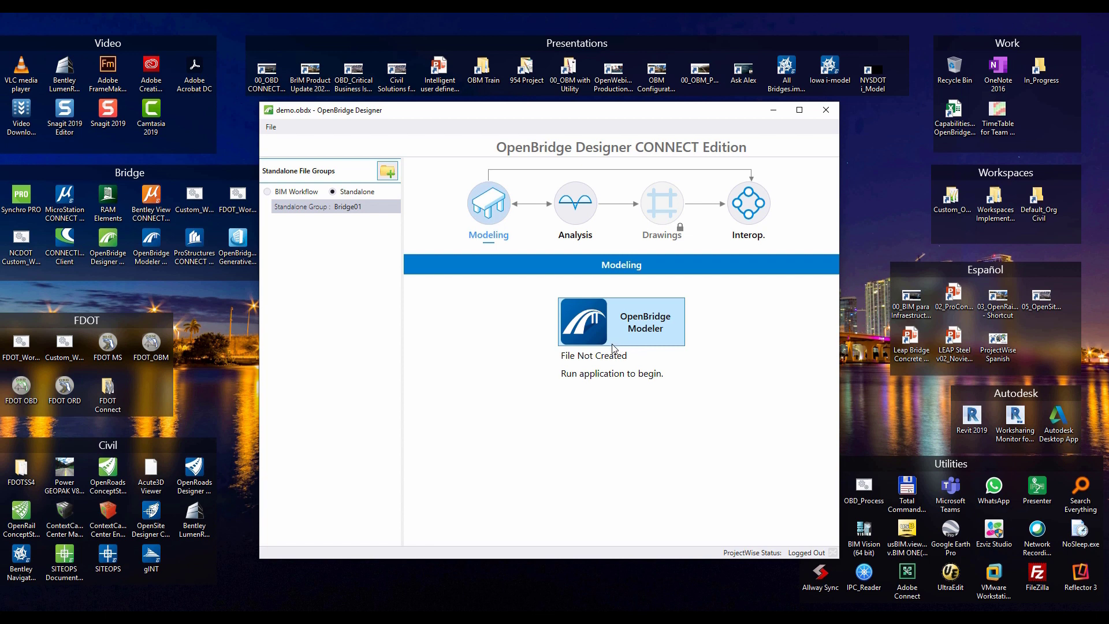
{"action": "mouse_move", "coordinate": [515, 336]}
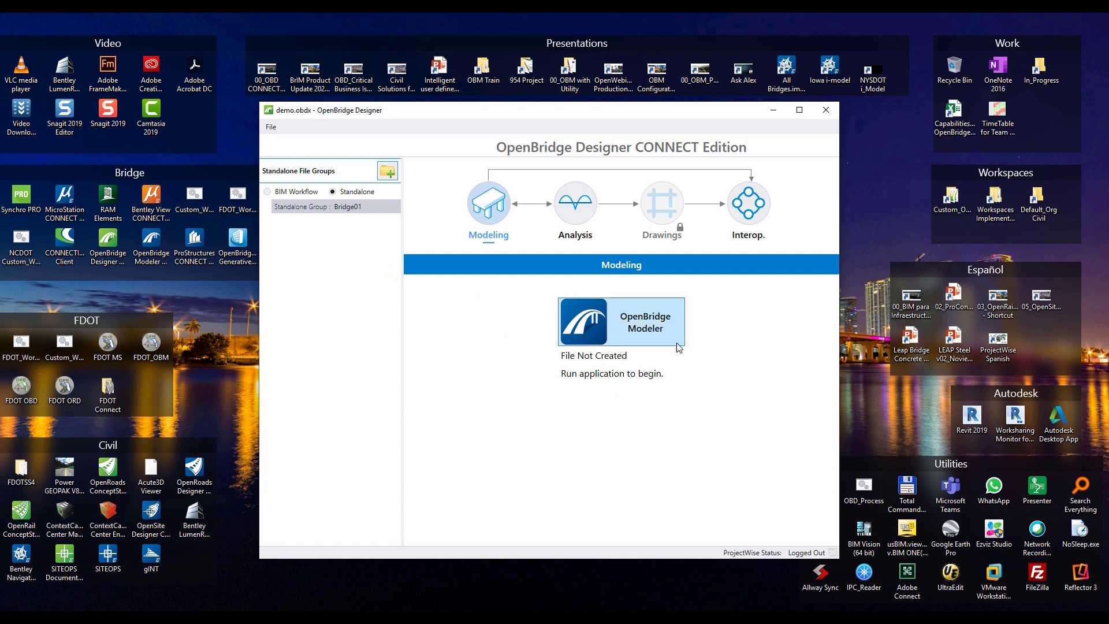
{"action": "mouse_move", "coordinate": [583, 270]}
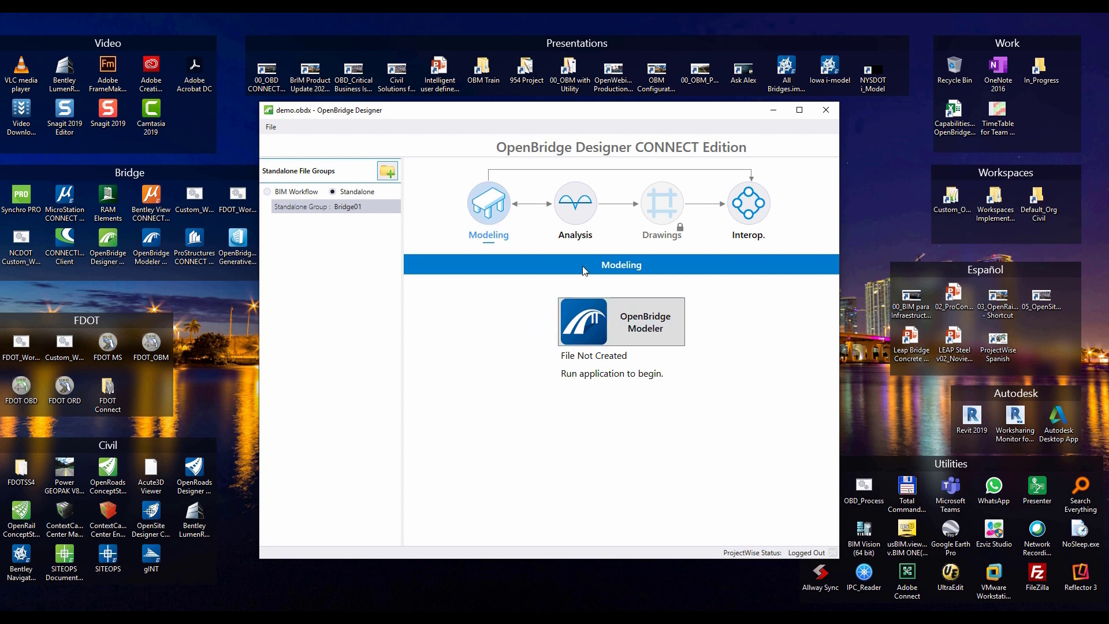
Show the Analysis stage of Bridge01 listing the analysis applications
{"action": "left_click", "coordinate": [575, 203]}
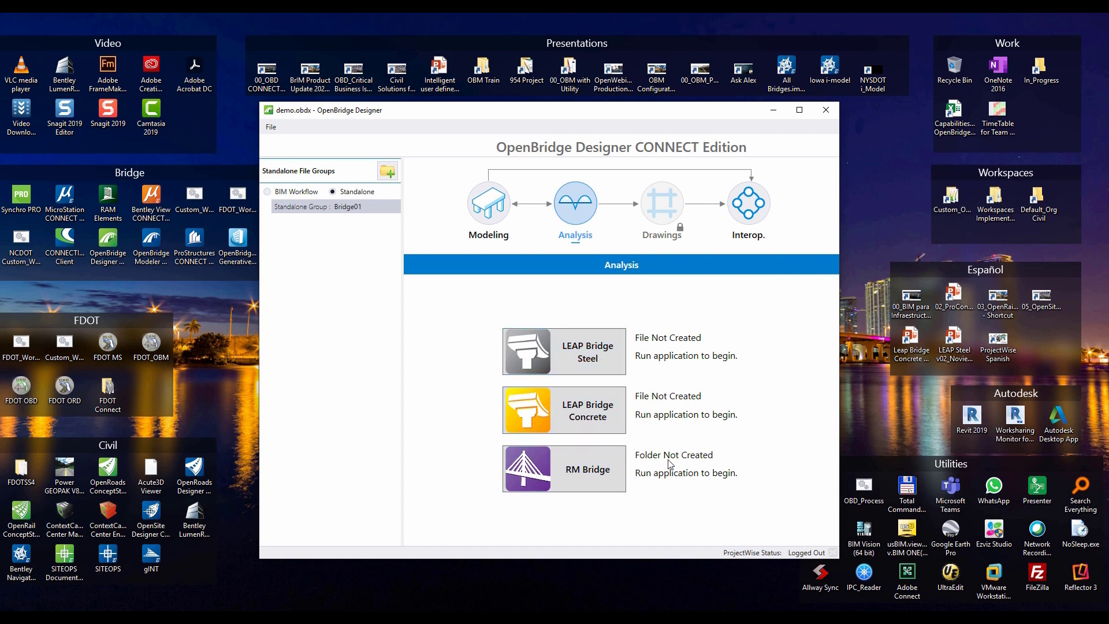
{"action": "mouse_move", "coordinate": [596, 476]}
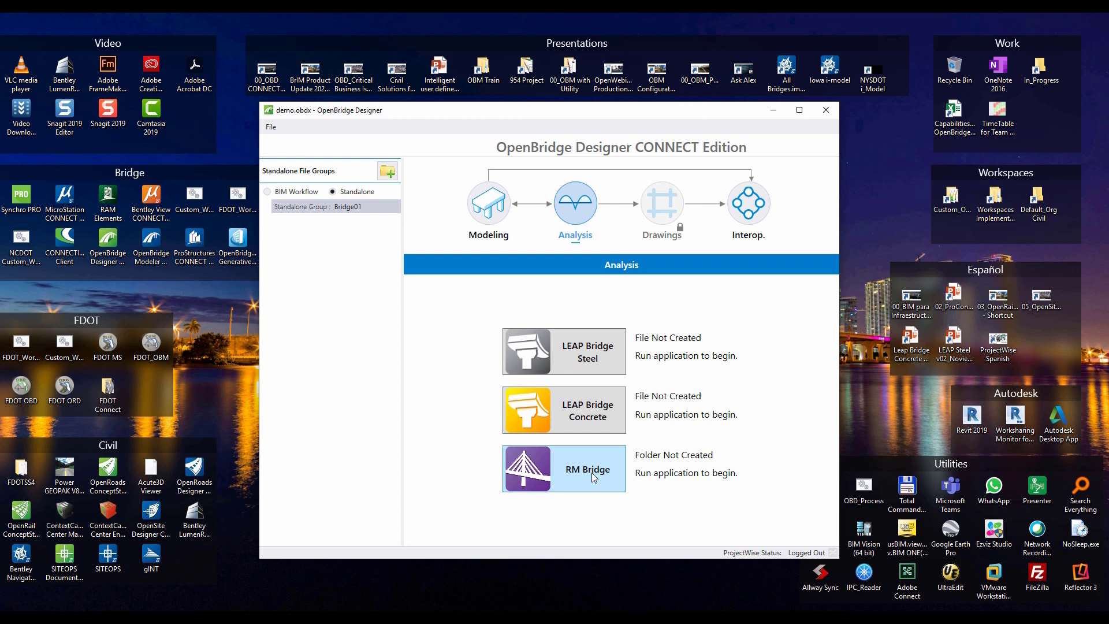
{"action": "mouse_move", "coordinate": [612, 482]}
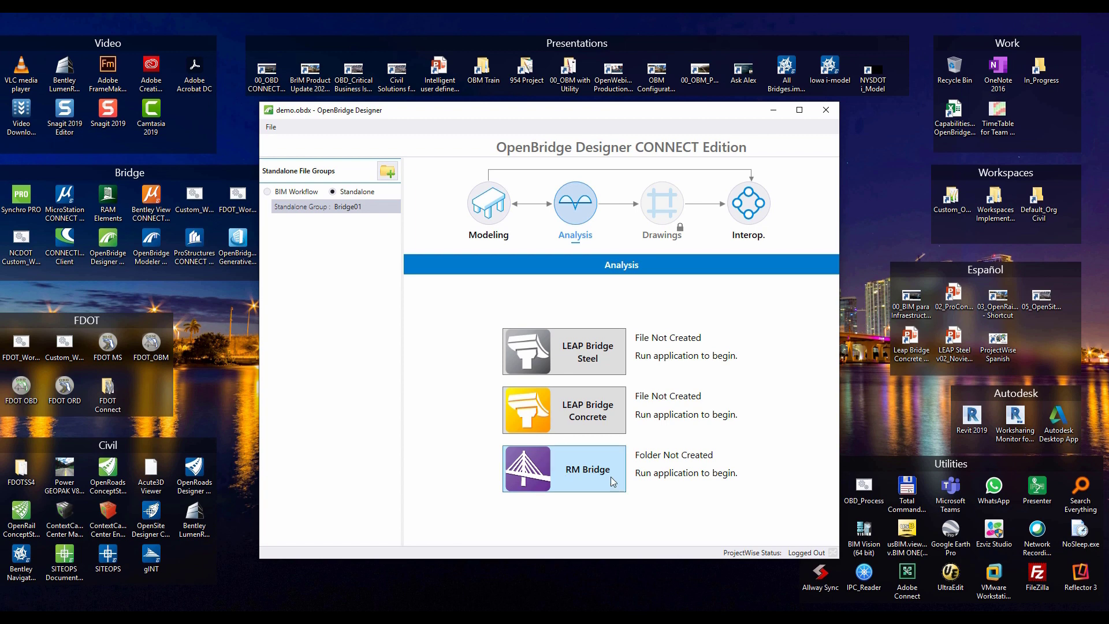
{"action": "mouse_move", "coordinate": [584, 491]}
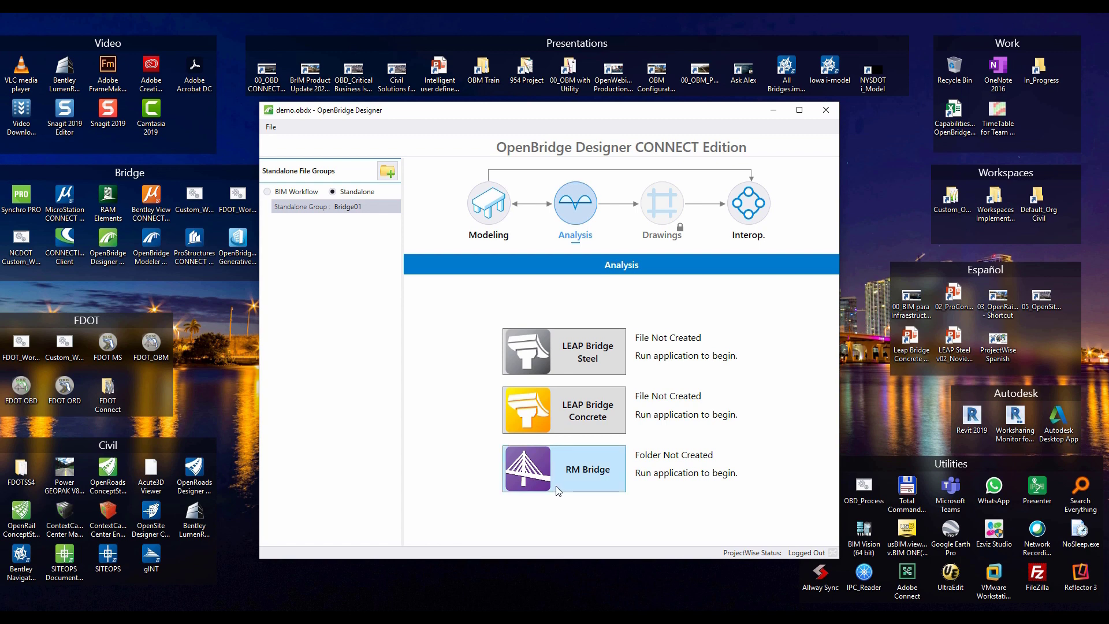
{"action": "mouse_move", "coordinate": [571, 484]}
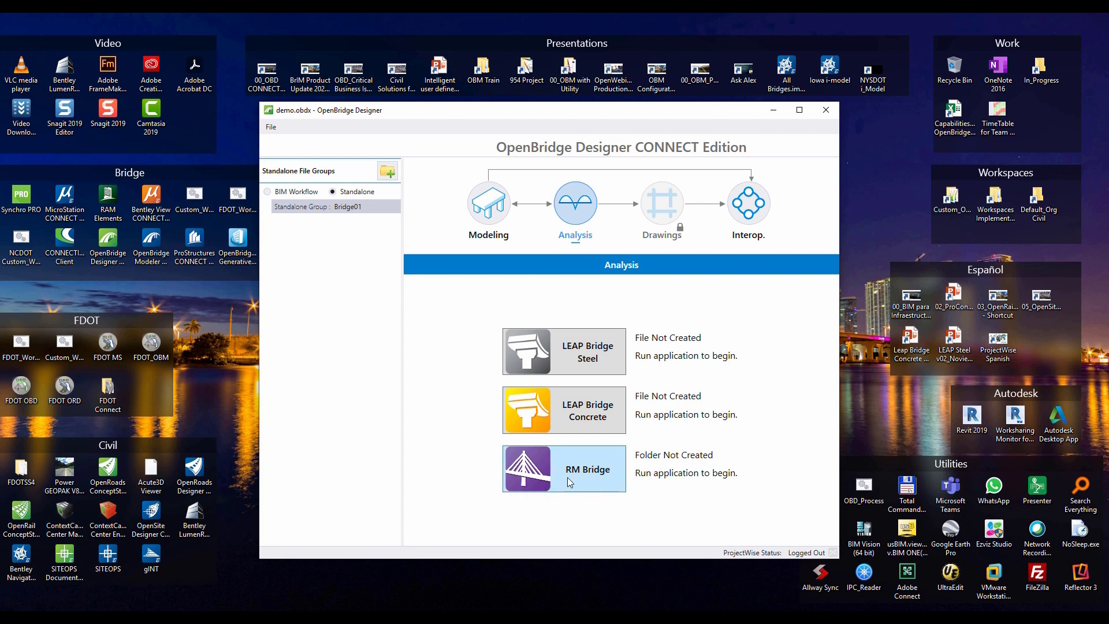
{"action": "mouse_move", "coordinate": [560, 478]}
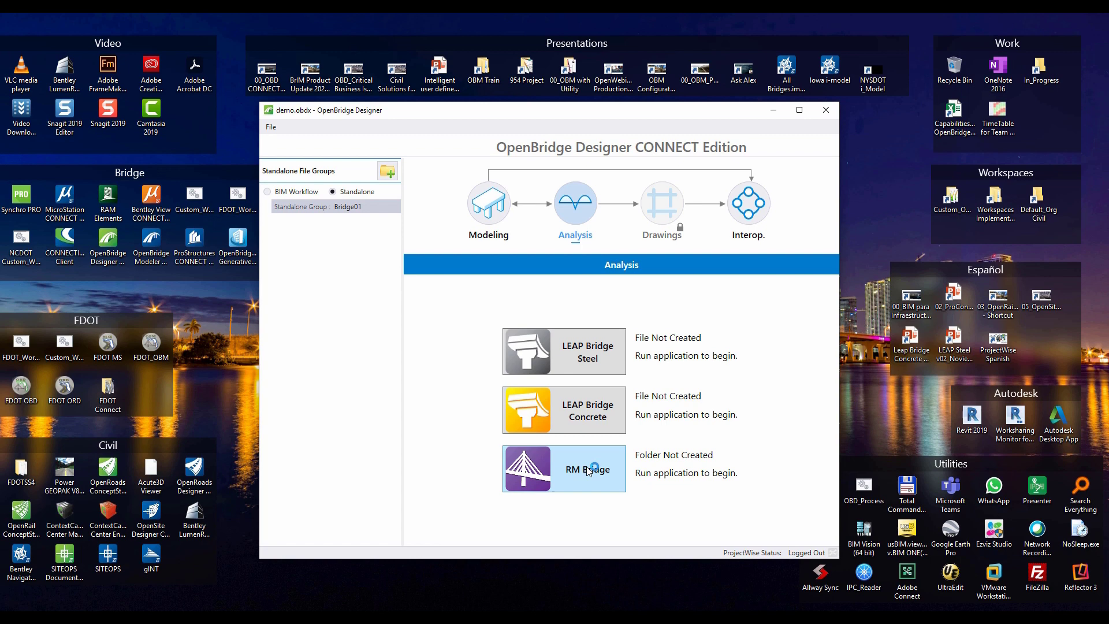
{"action": "mouse_move", "coordinate": [607, 511]}
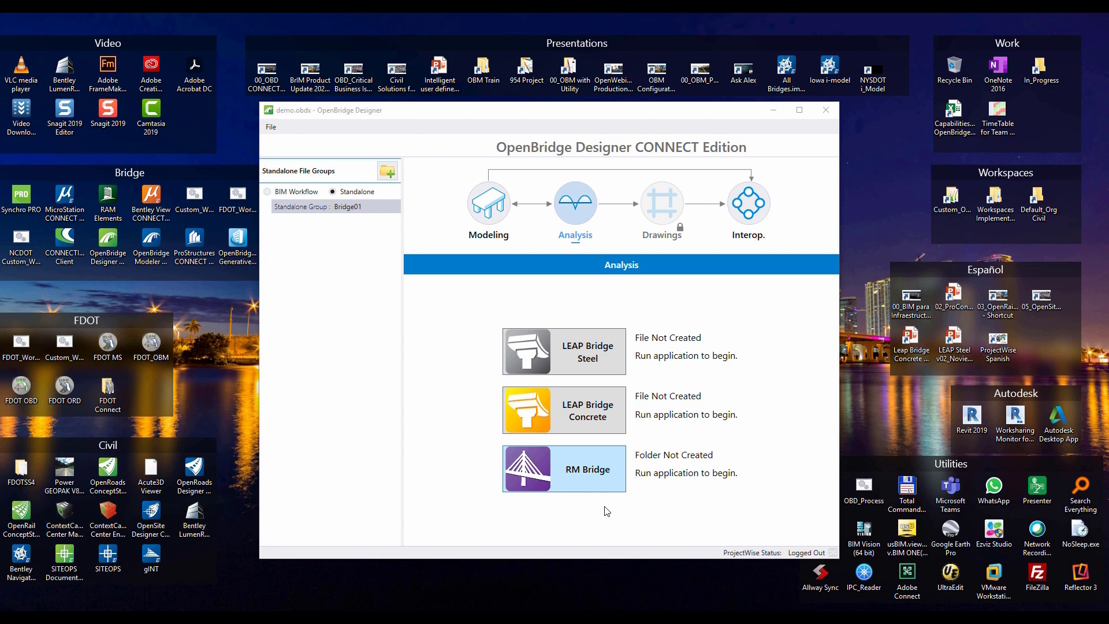
Launch RM Bridge for Bridge01, dismiss the cloud project chooser and show the File commands
{"action": "left_click", "coordinate": [564, 468]}
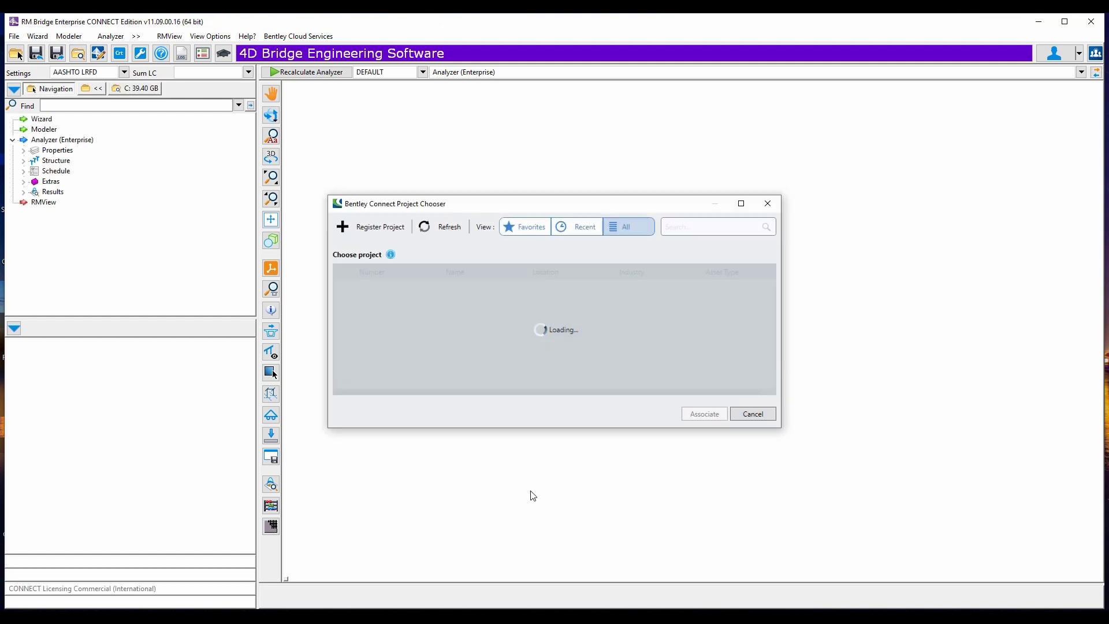
{"action": "left_click", "coordinate": [752, 414]}
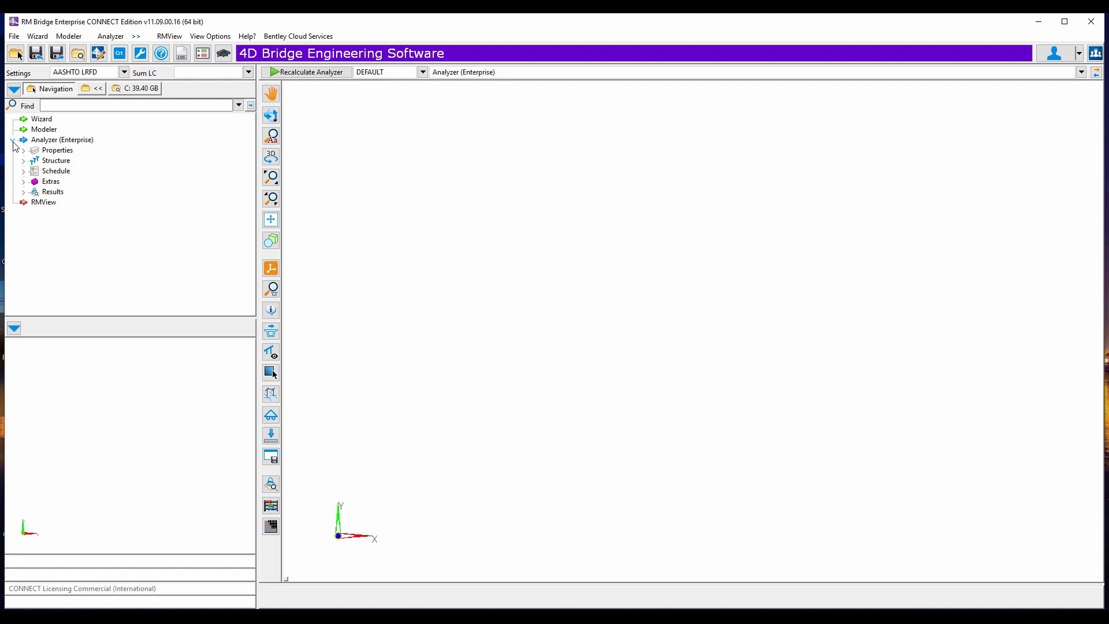
{"action": "left_click", "coordinate": [13, 36]}
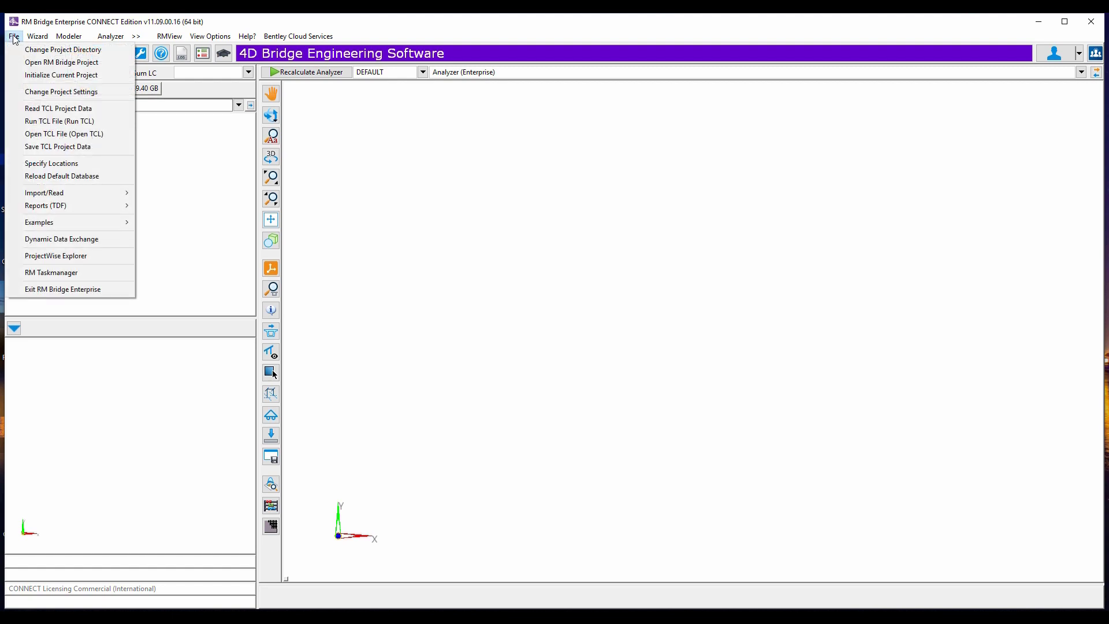
{"action": "mouse_move", "coordinate": [59, 122]}
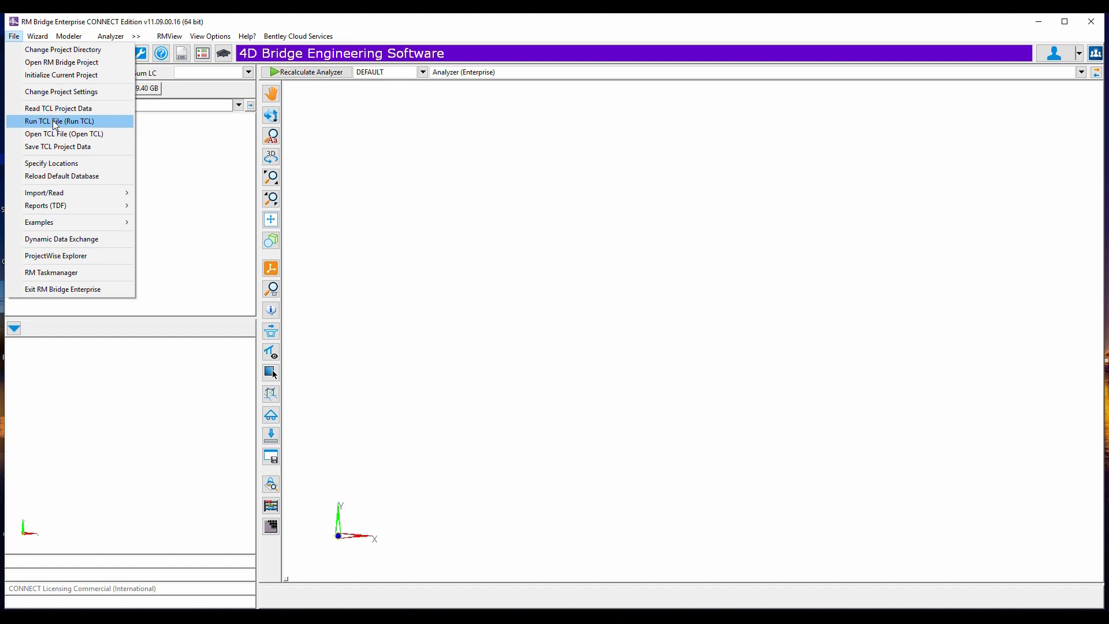
{"action": "mouse_move", "coordinate": [69, 134]}
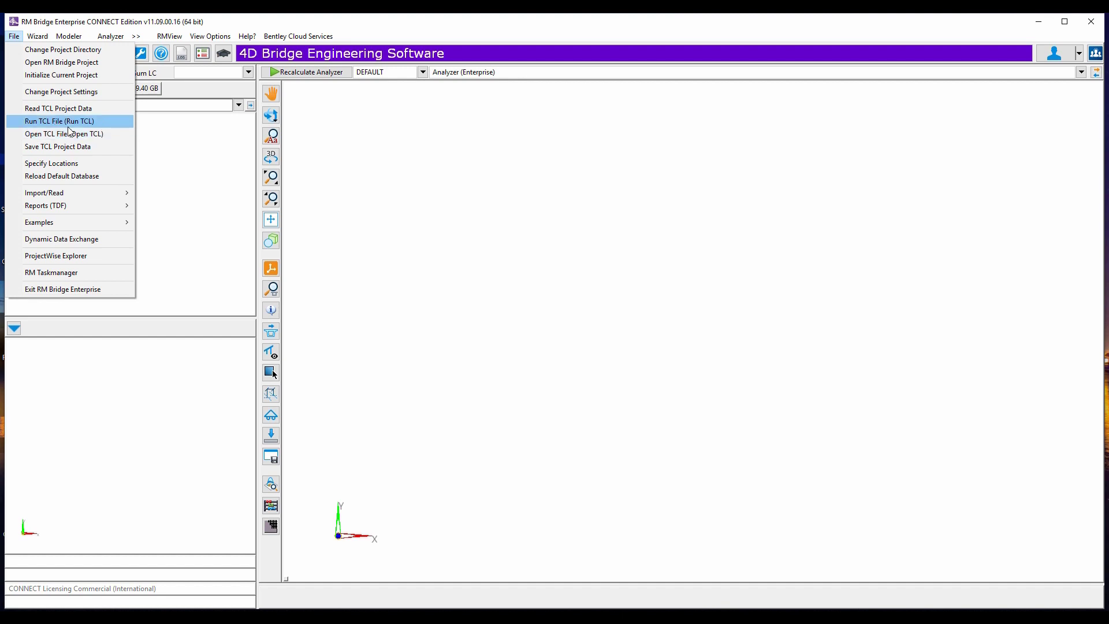
{"action": "mouse_move", "coordinate": [62, 49]}
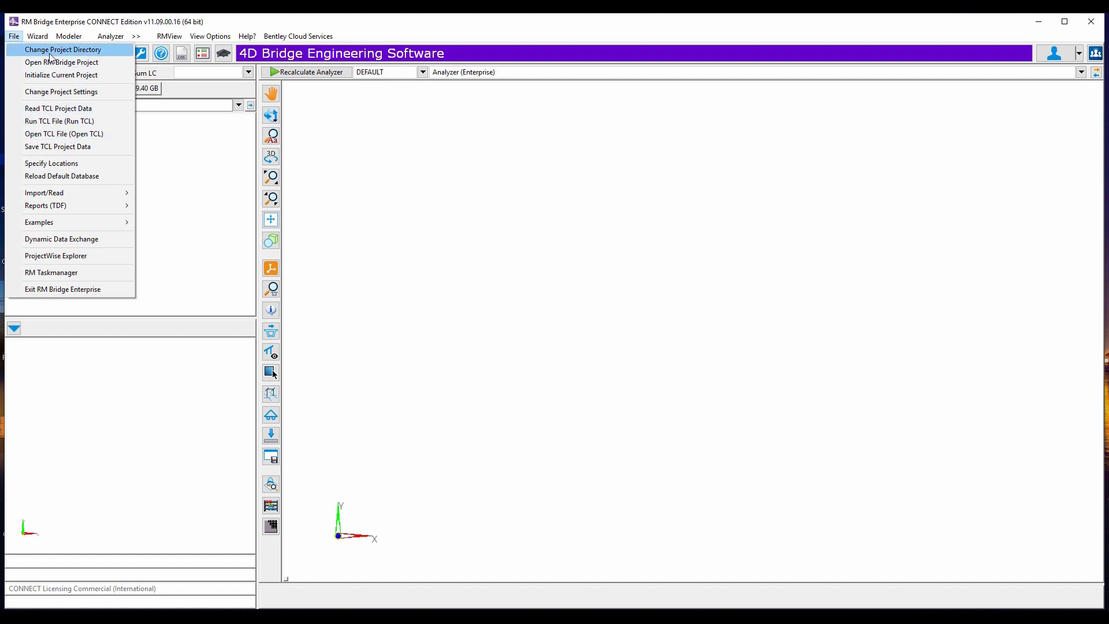
{"action": "mouse_move", "coordinate": [61, 62]}
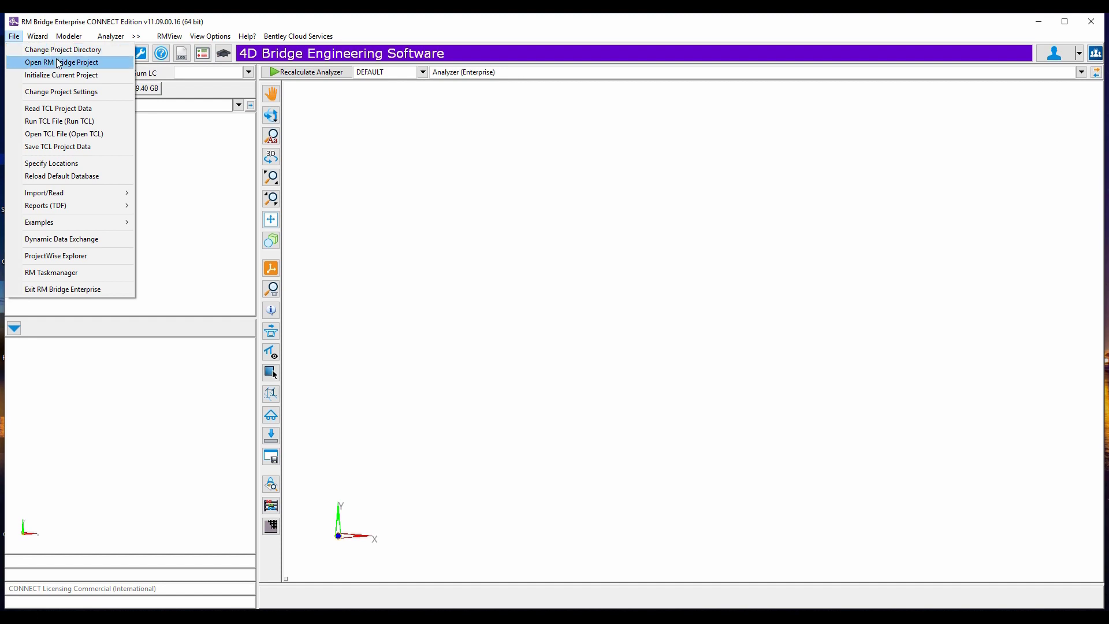
{"action": "mouse_move", "coordinate": [188, 275]}
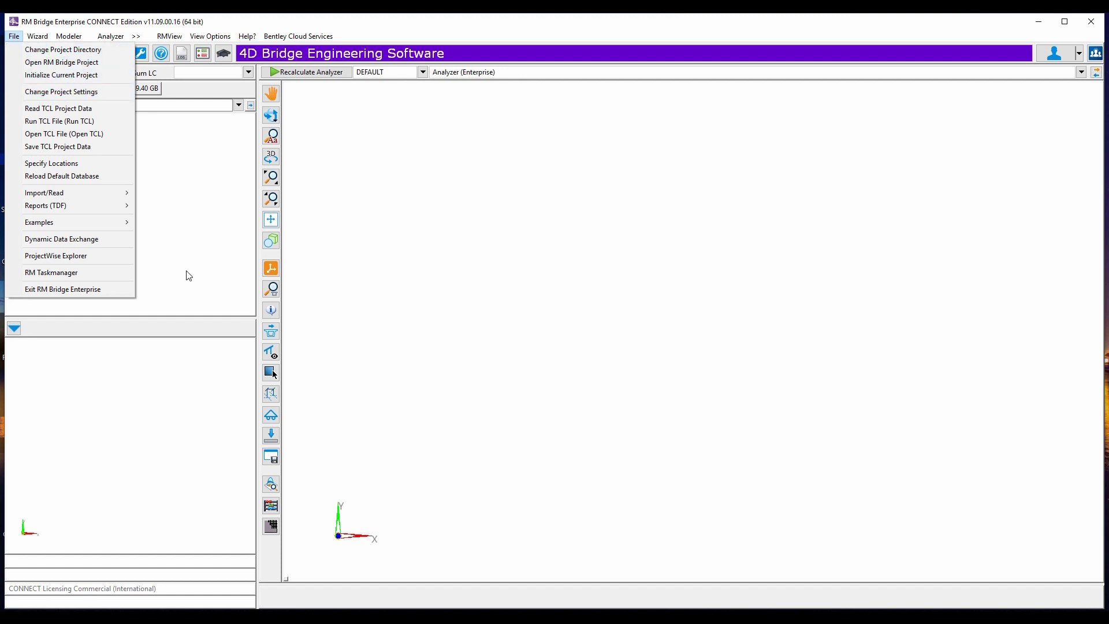
{"action": "mouse_move", "coordinate": [39, 222]}
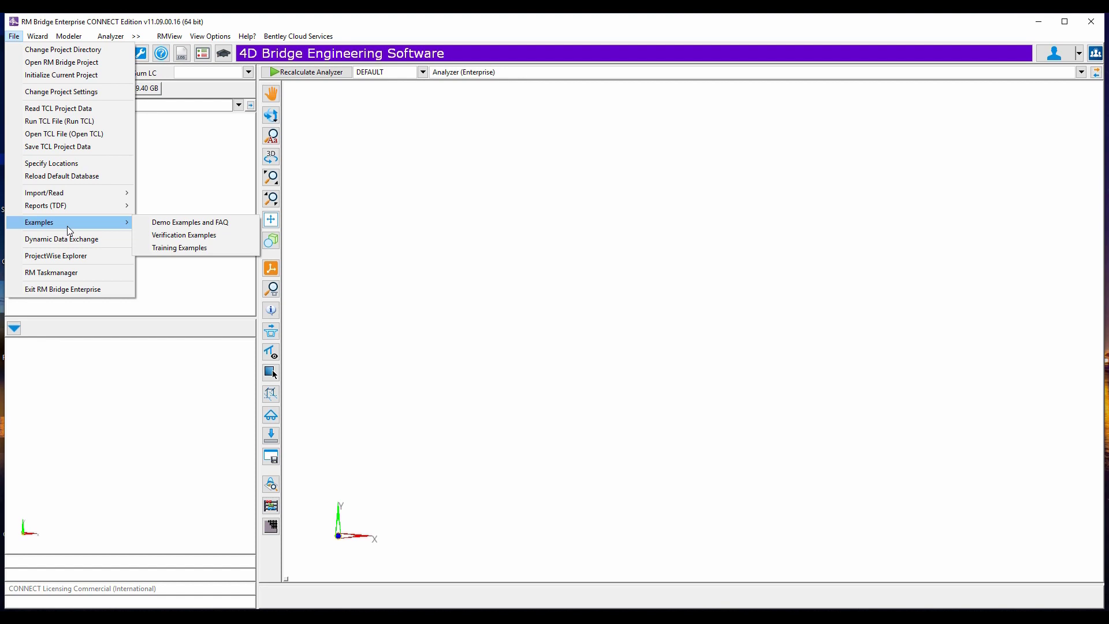
{"action": "mouse_move", "coordinate": [173, 222]}
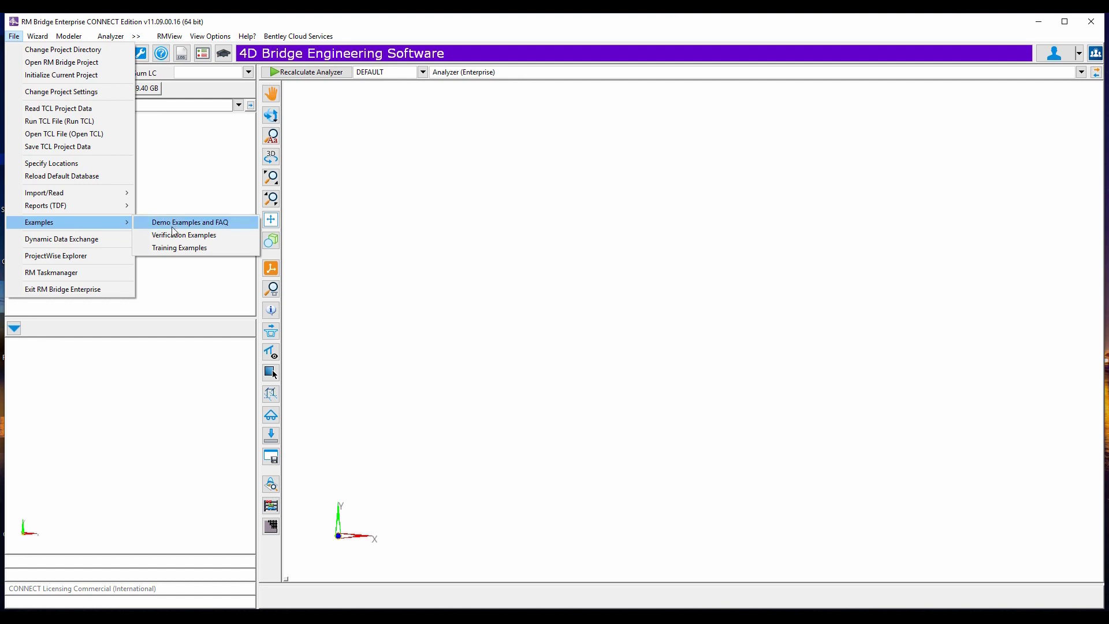
Import the Two-span Composite Bridge Concrete/Concrete, Prestressed demo example
{"action": "left_click", "coordinate": [187, 222]}
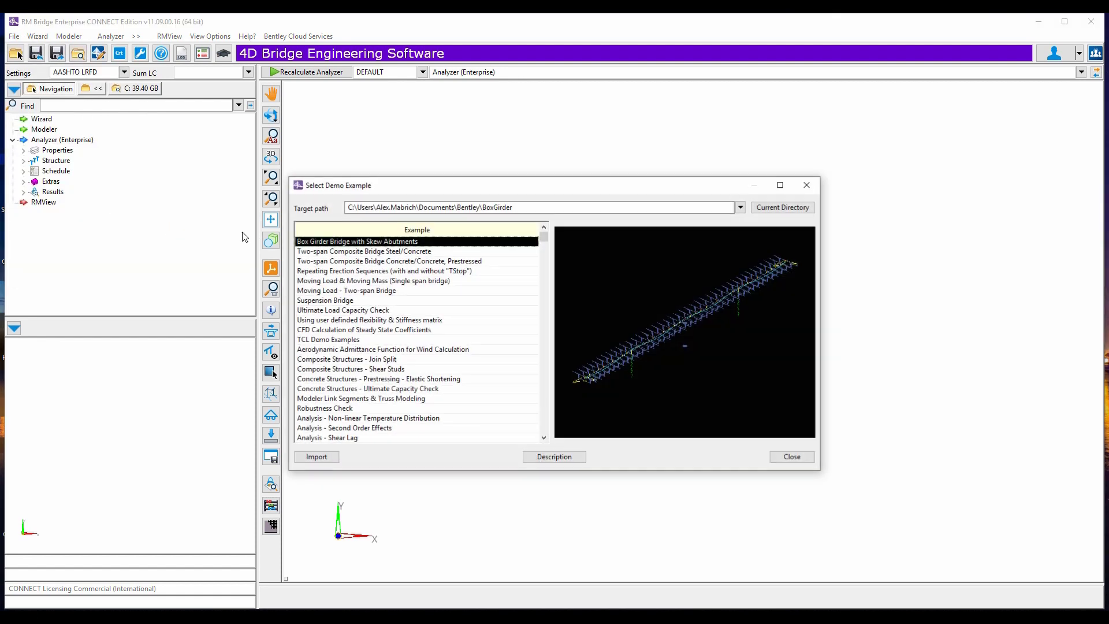
{"action": "left_click", "coordinate": [390, 260]}
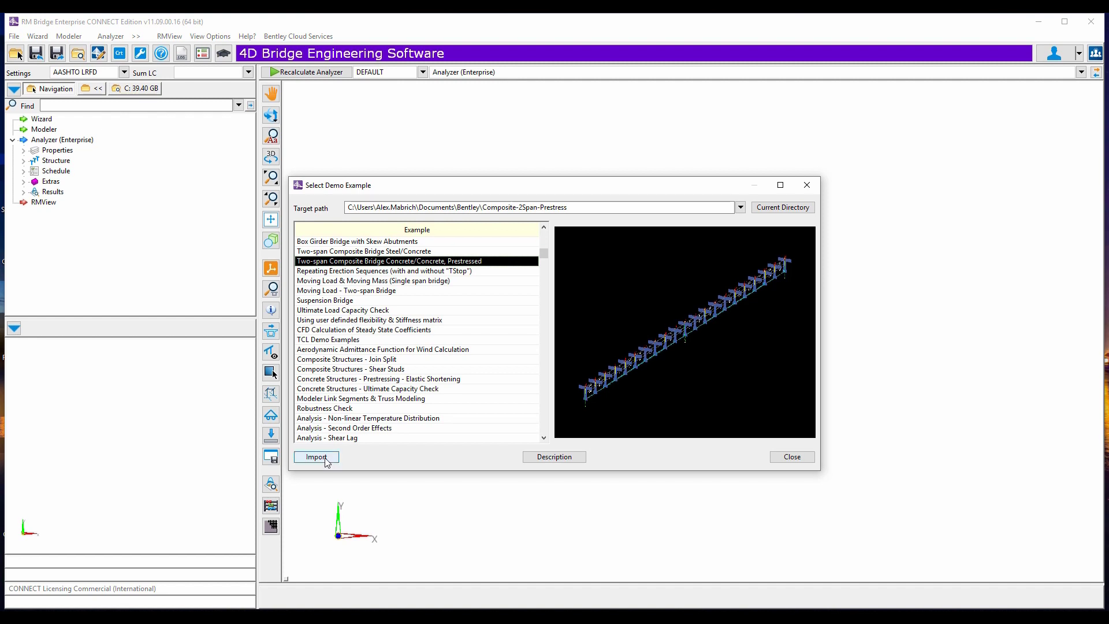
{"action": "left_click", "coordinate": [315, 456]}
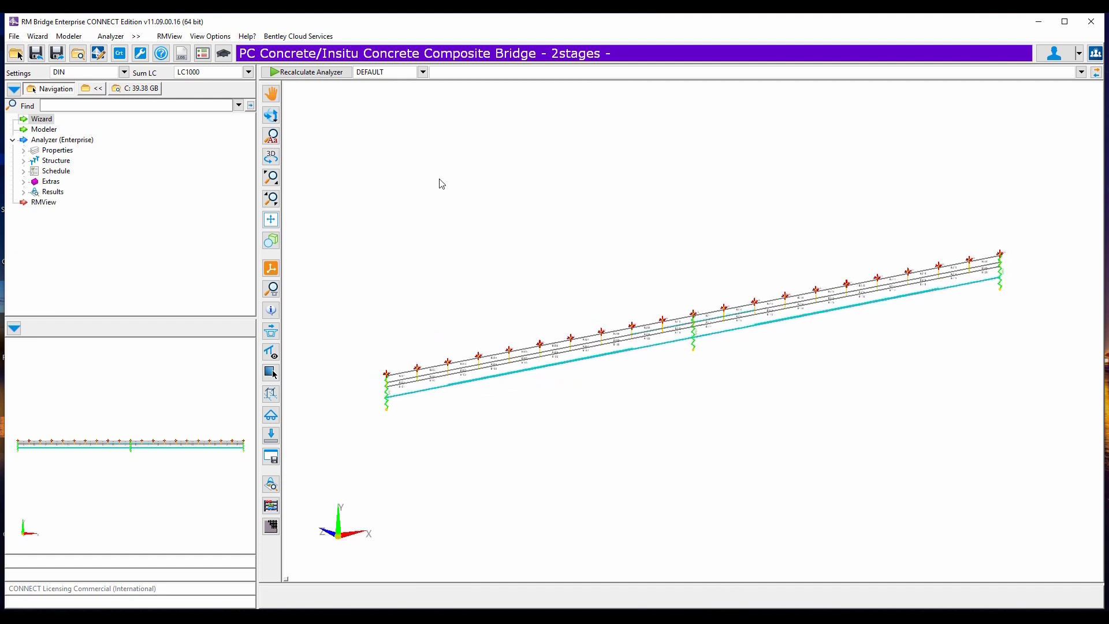
{"action": "left_click", "coordinate": [12, 36]}
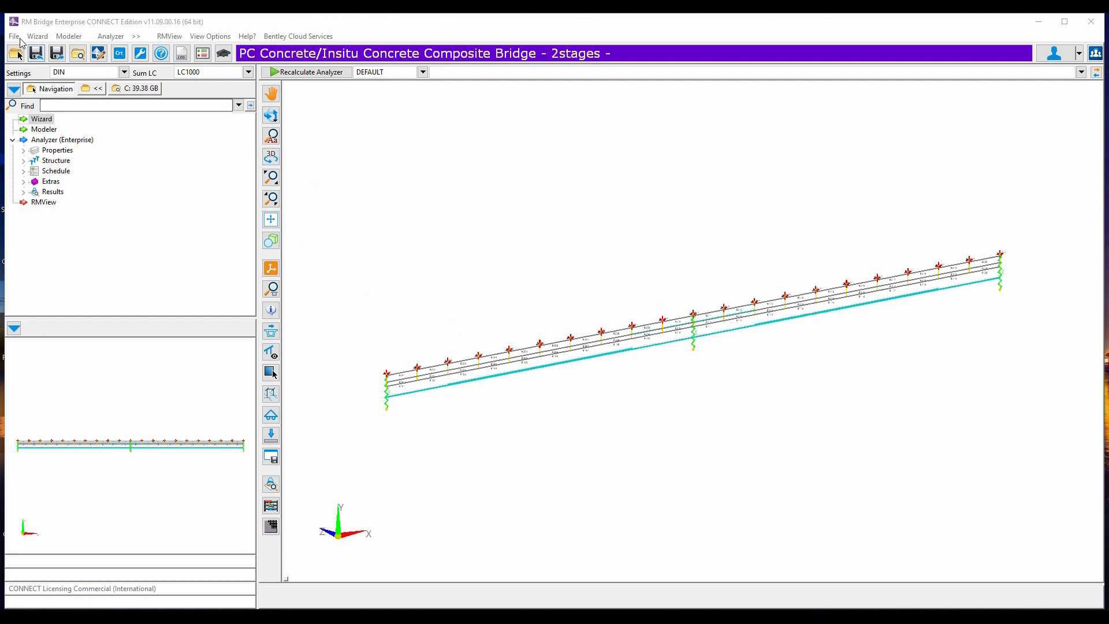
Read a new project from comp2.tcl, initializing the RM database
{"action": "left_click", "coordinate": [12, 36]}
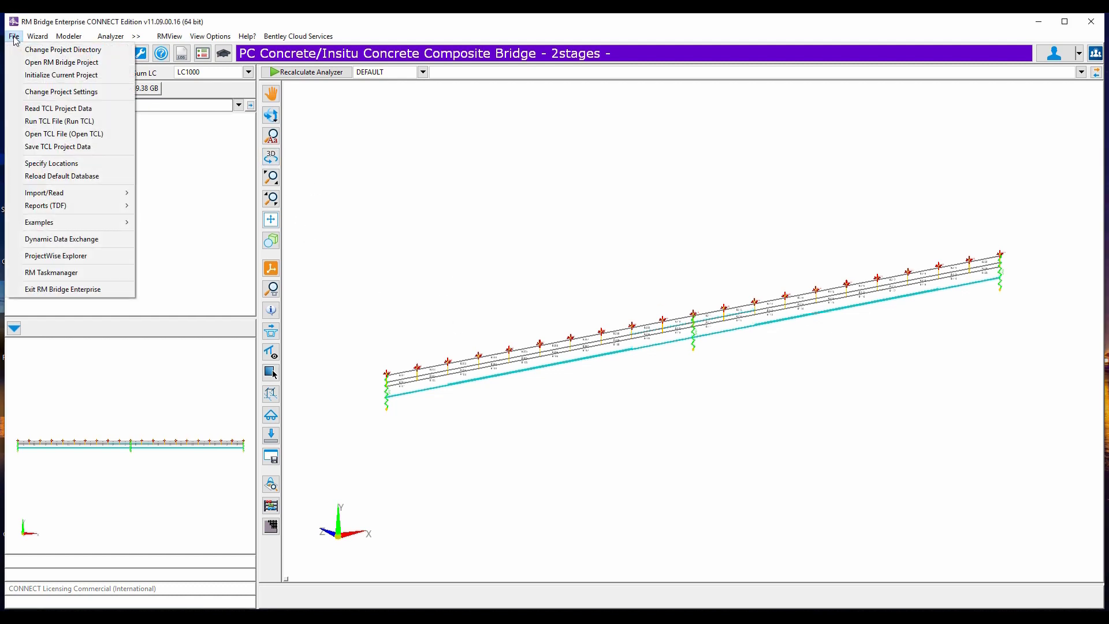
{"action": "mouse_move", "coordinate": [59, 108]}
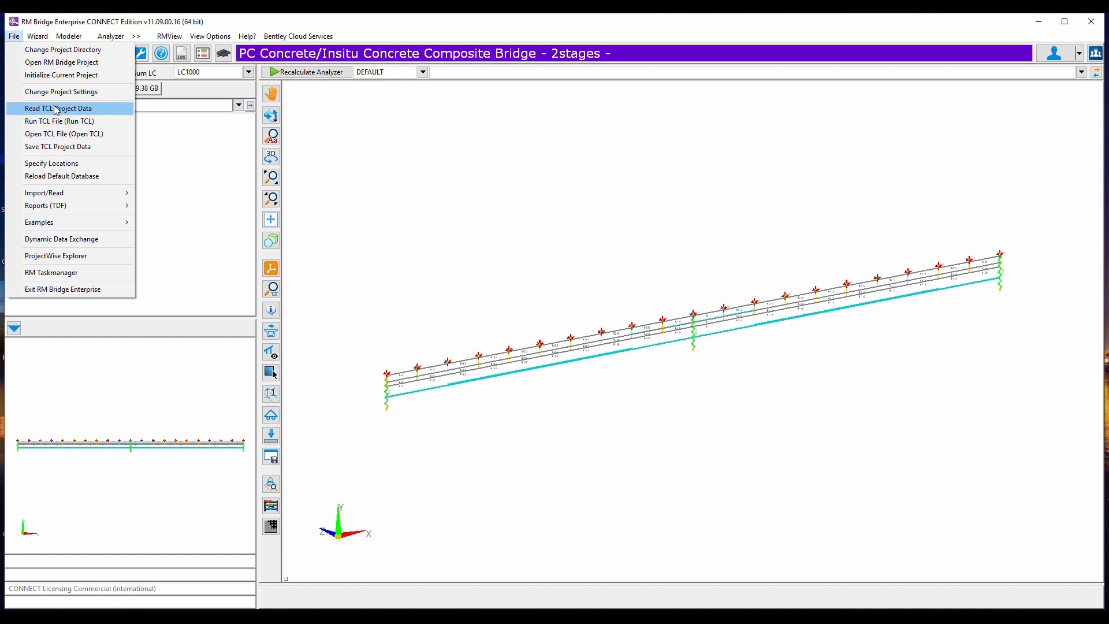
{"action": "left_click", "coordinate": [58, 109]}
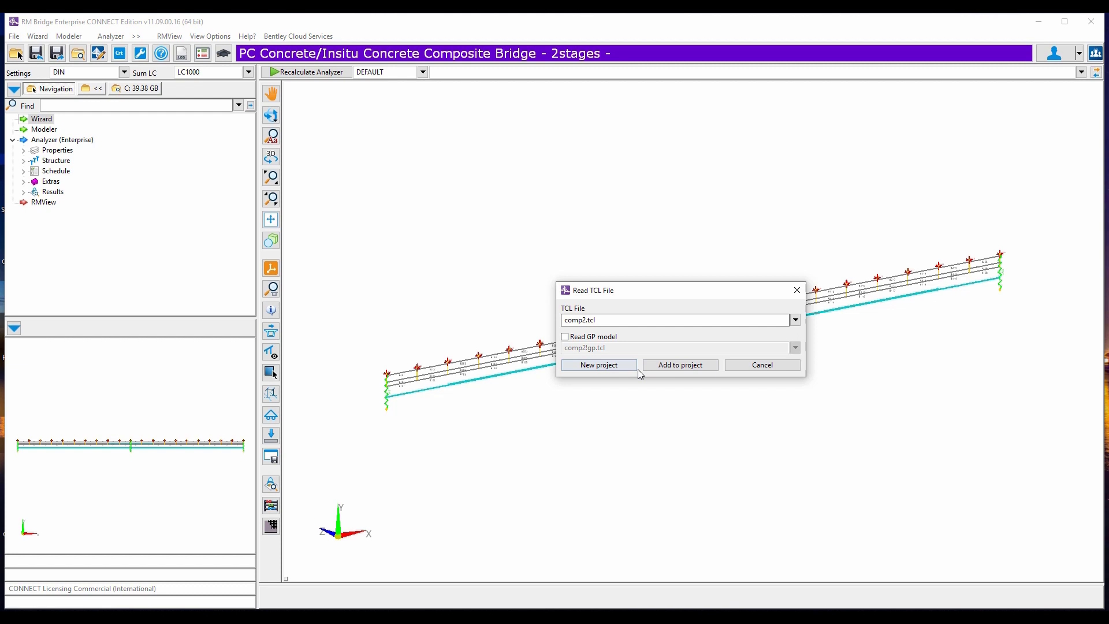
{"action": "left_click", "coordinate": [597, 365]}
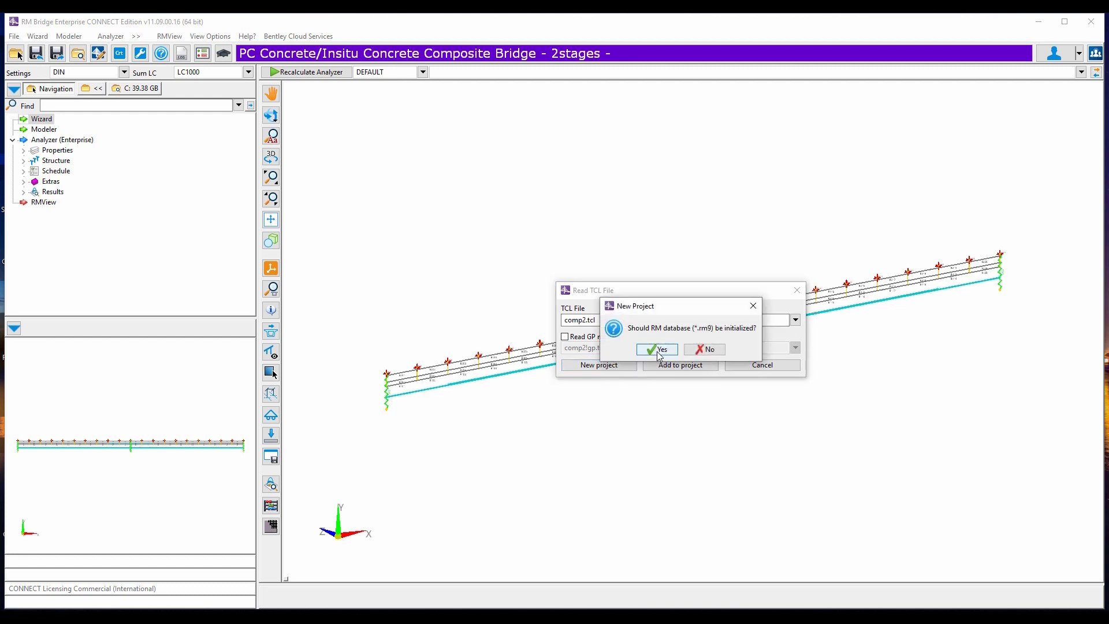
{"action": "left_click", "coordinate": [654, 349]}
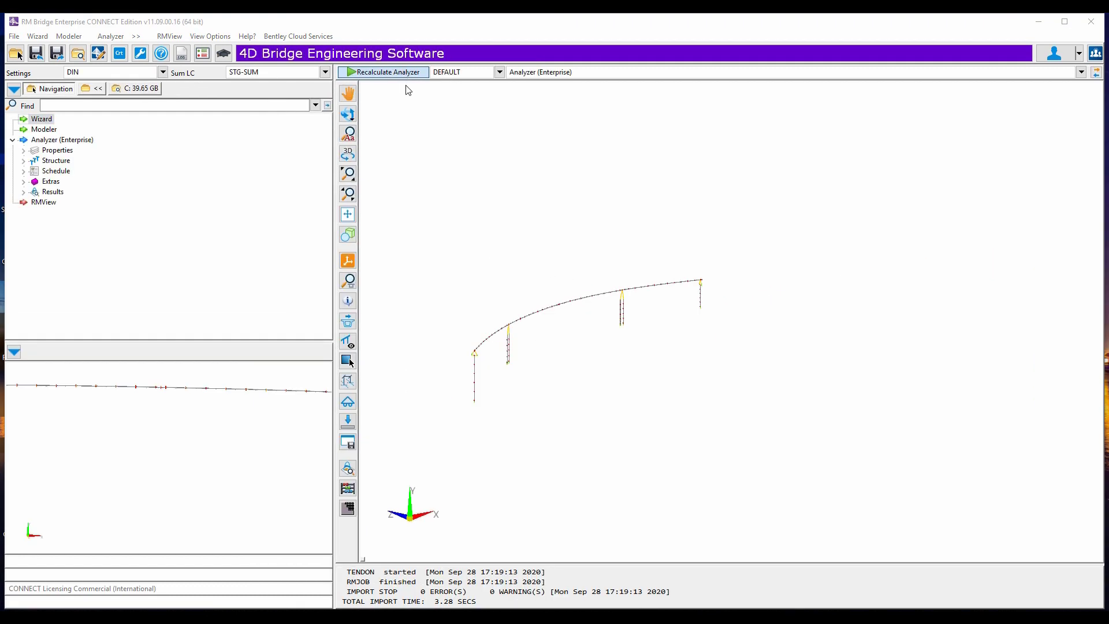
Run a full Recalc of the model and zoom in on the deck and piers
{"action": "left_click", "coordinate": [383, 72]}
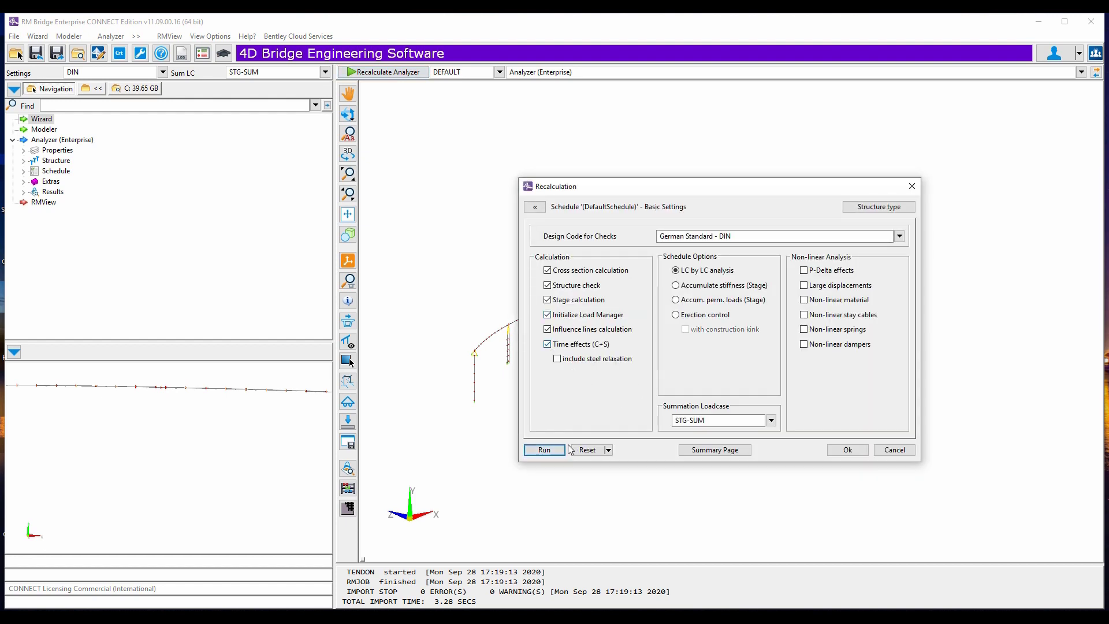
{"action": "left_click", "coordinate": [544, 449]}
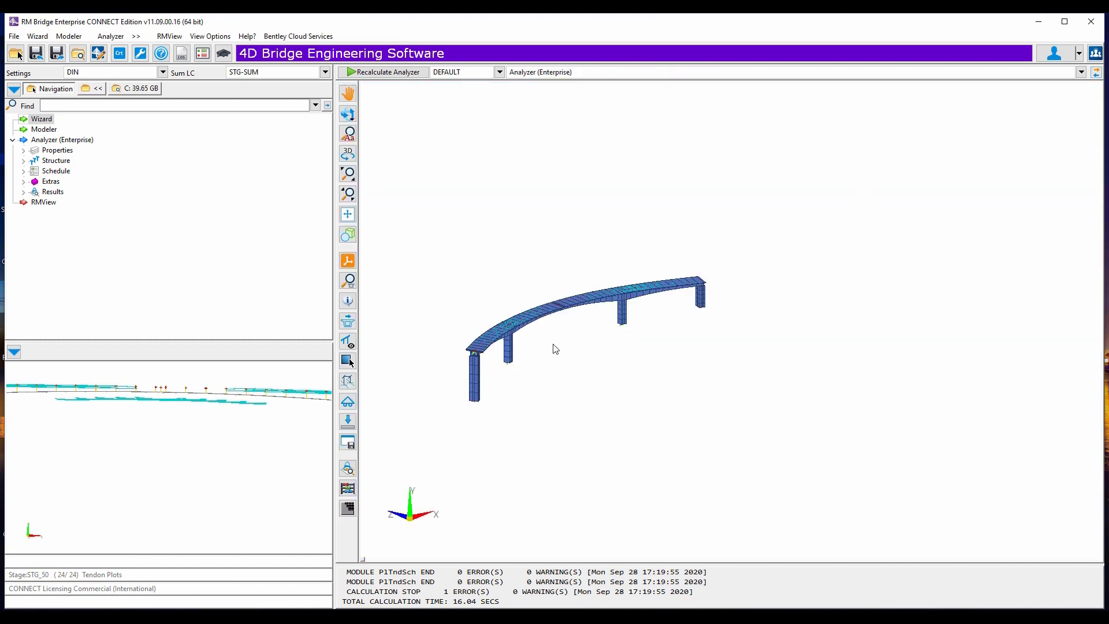
{"action": "left_click_drag", "start_coordinate": [556, 349], "coordinate": [520, 324]}
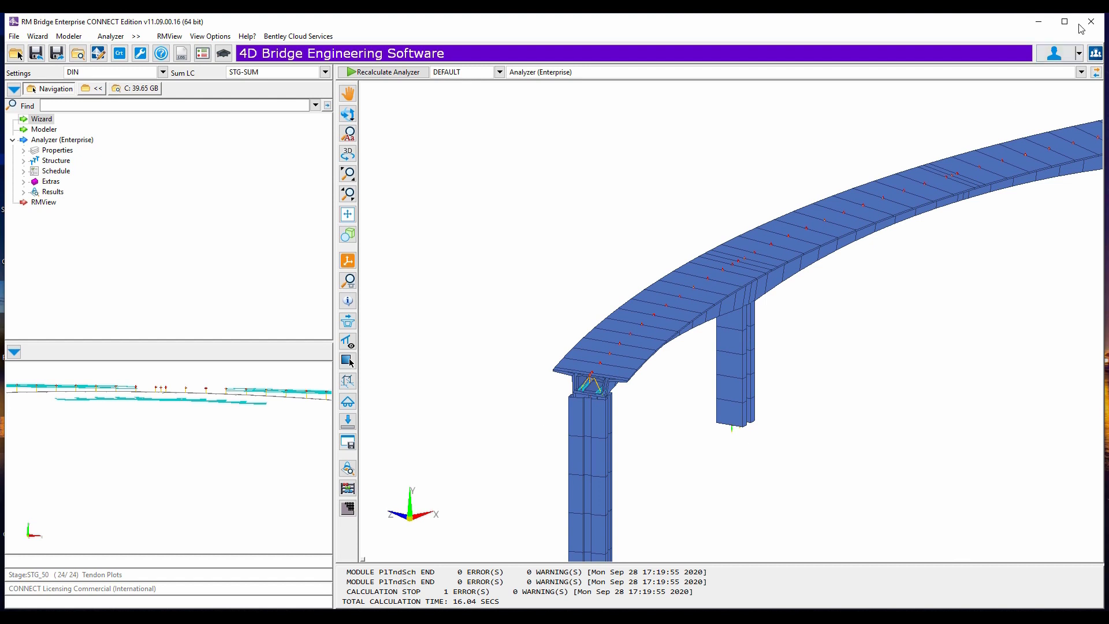
Exit RM Bridge saving the project, then switch file groups back to BIM Workflow
{"action": "left_click", "coordinate": [1092, 21]}
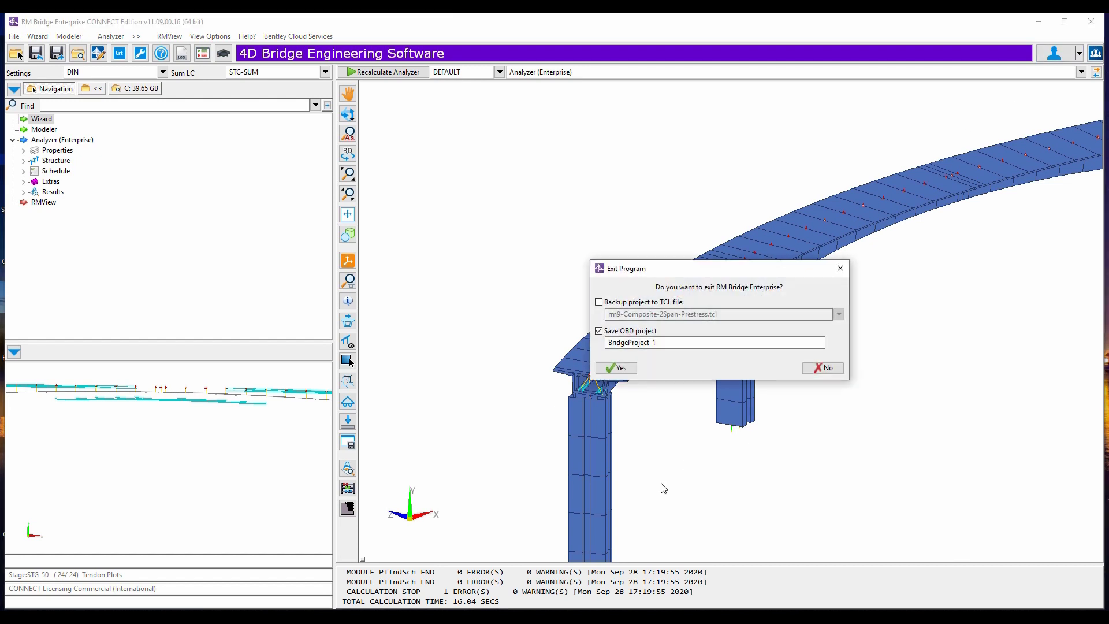
{"action": "left_click", "coordinate": [821, 367]}
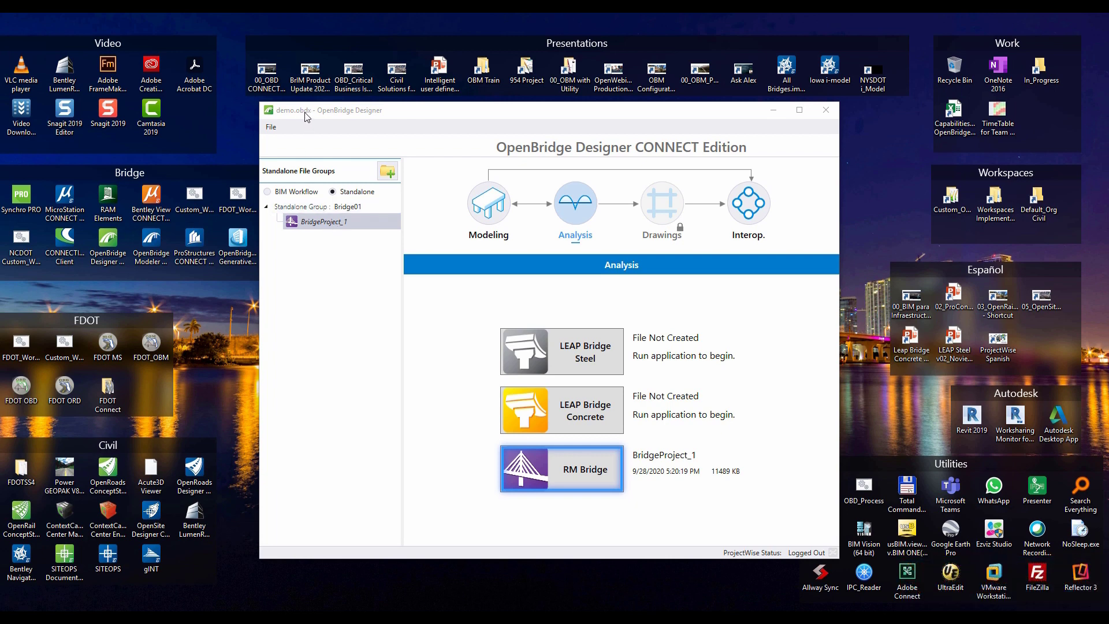
{"action": "mouse_move", "coordinate": [346, 227]}
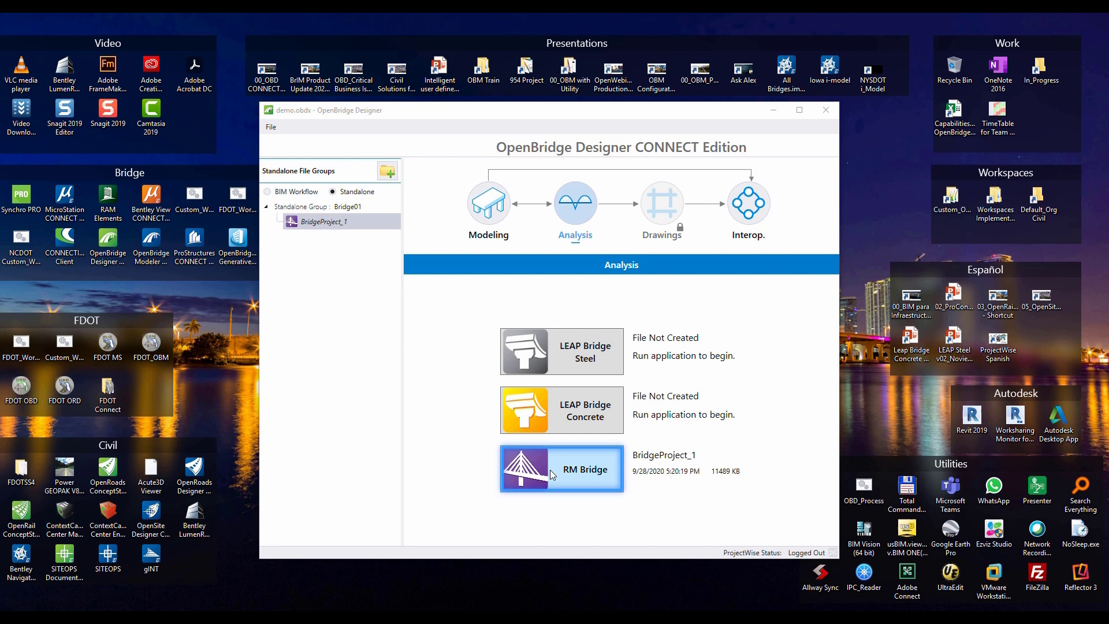
{"action": "mouse_move", "coordinate": [569, 483]}
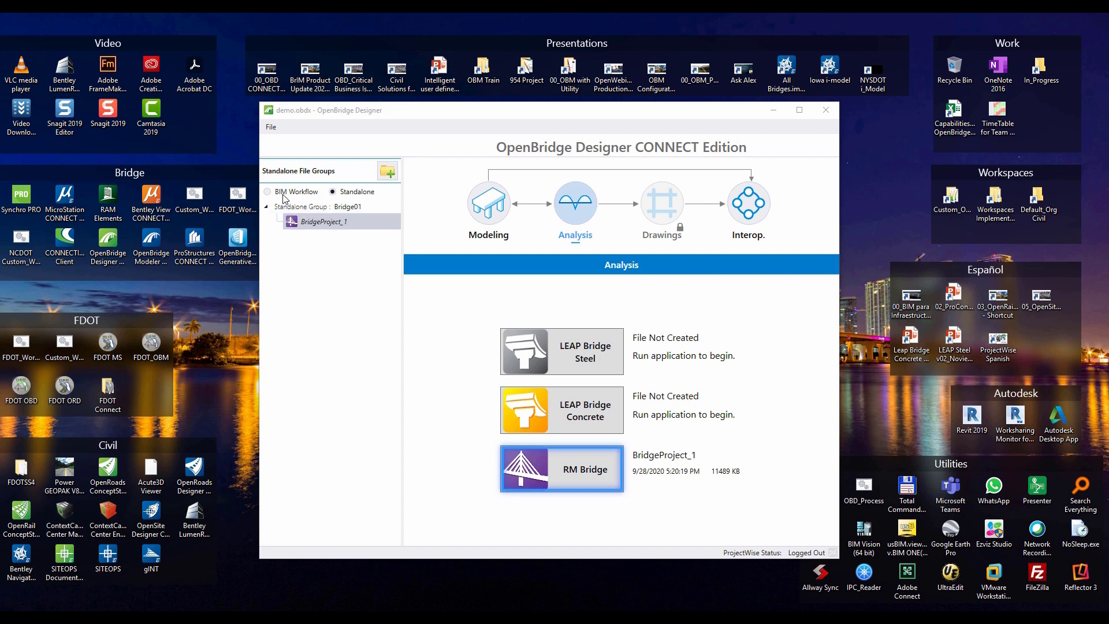
{"action": "left_click", "coordinate": [267, 192]}
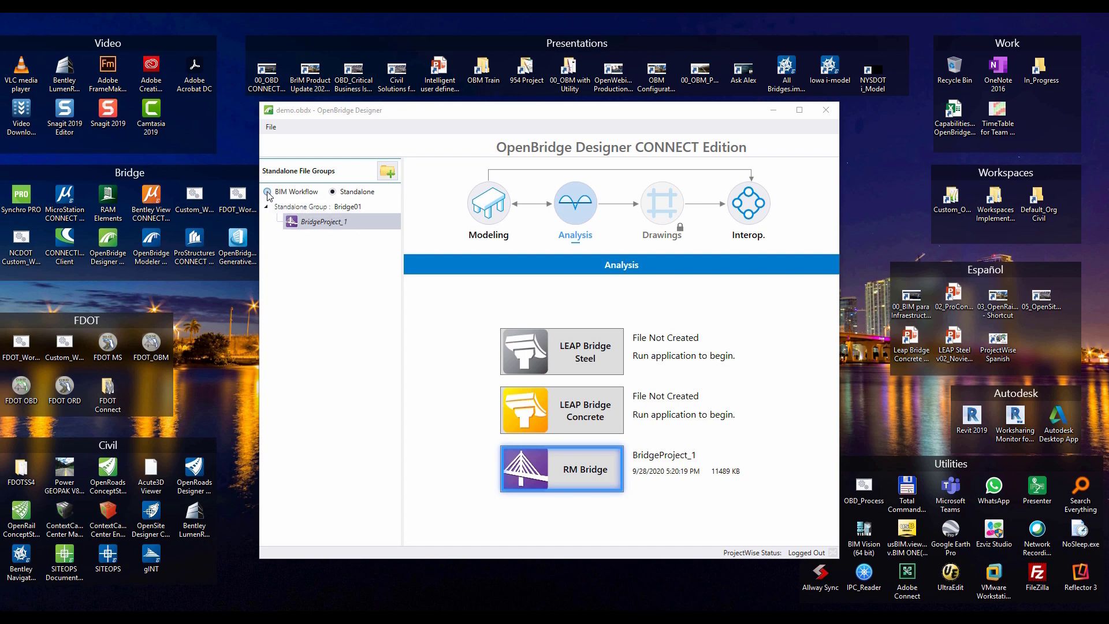
{"action": "left_click", "coordinate": [267, 192]}
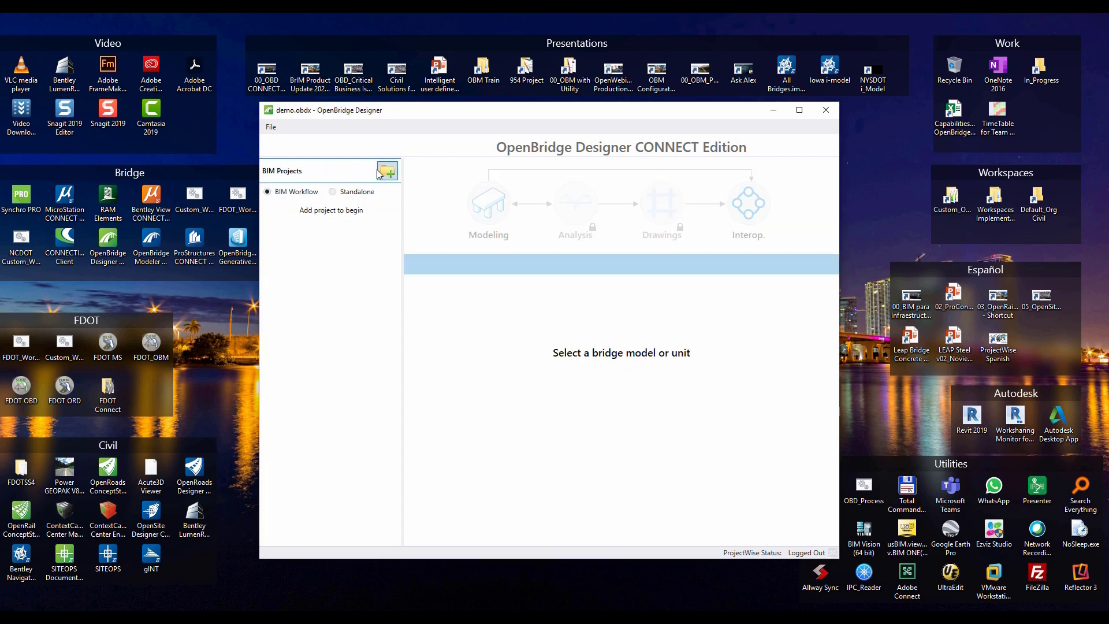
Add a new BIM workflow project named Bridge02
{"action": "left_click", "coordinate": [386, 171]}
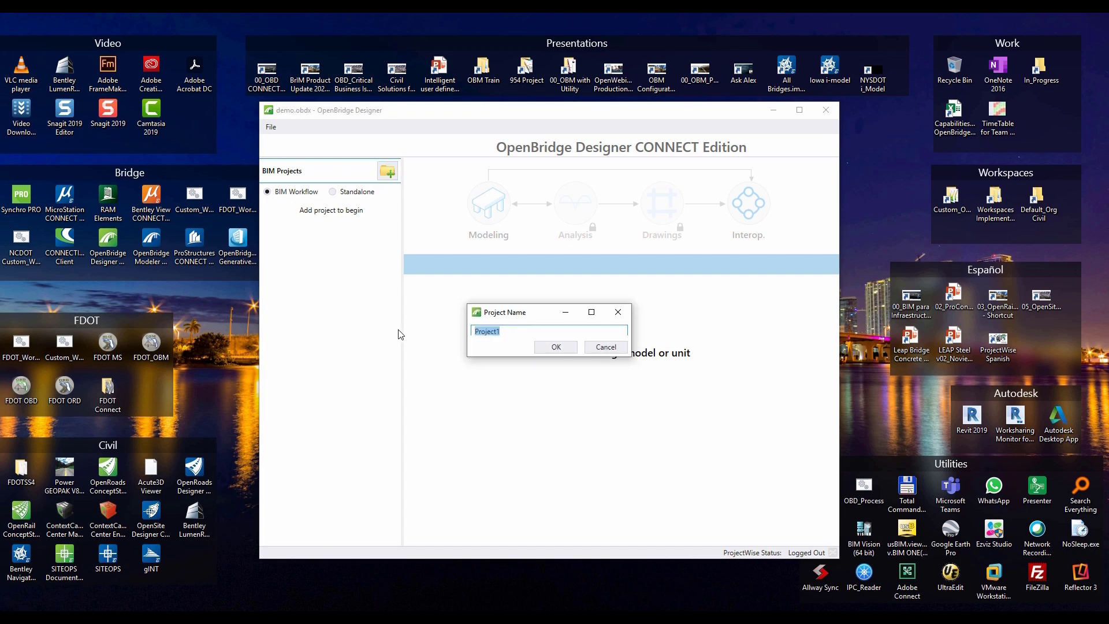
{"action": "type", "text": "Brio"}
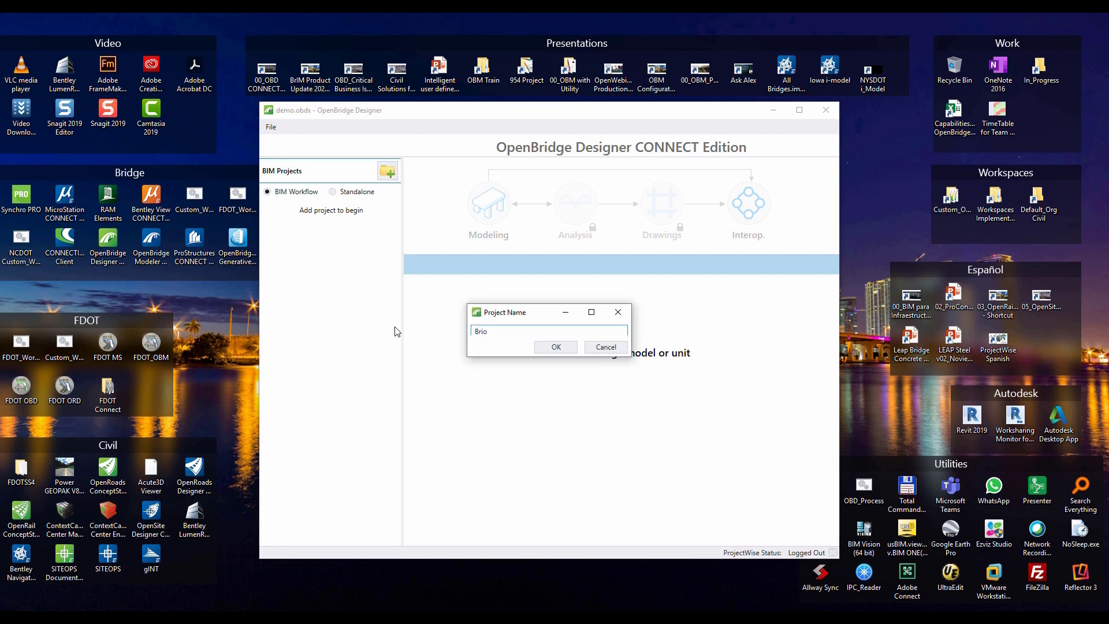
{"action": "type", "text": "Bridge0"}
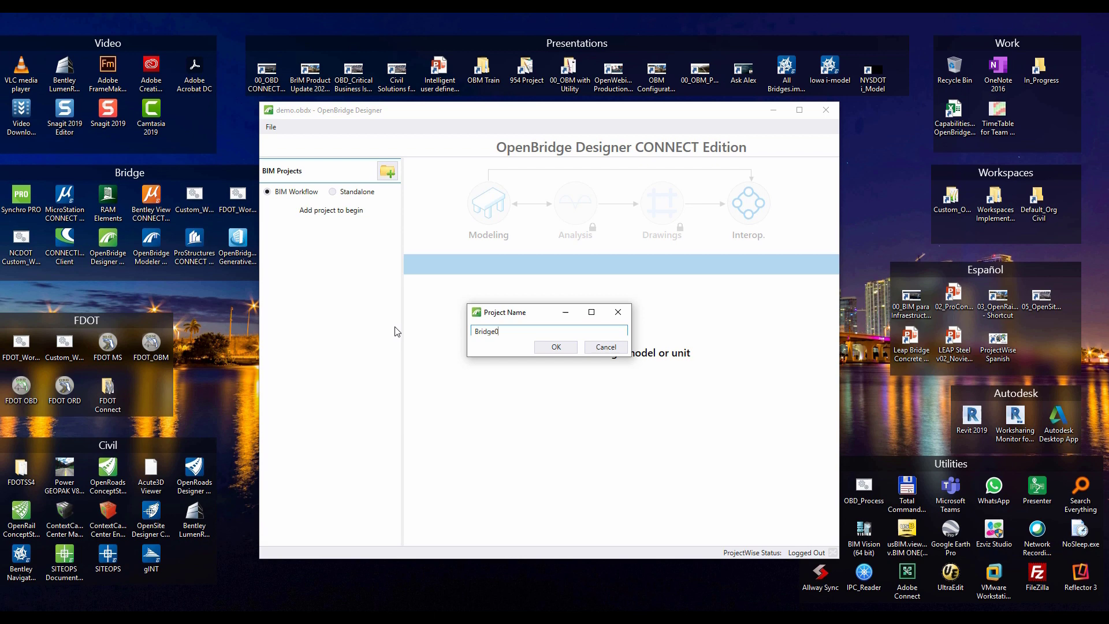
{"action": "left_click", "coordinate": [604, 348]}
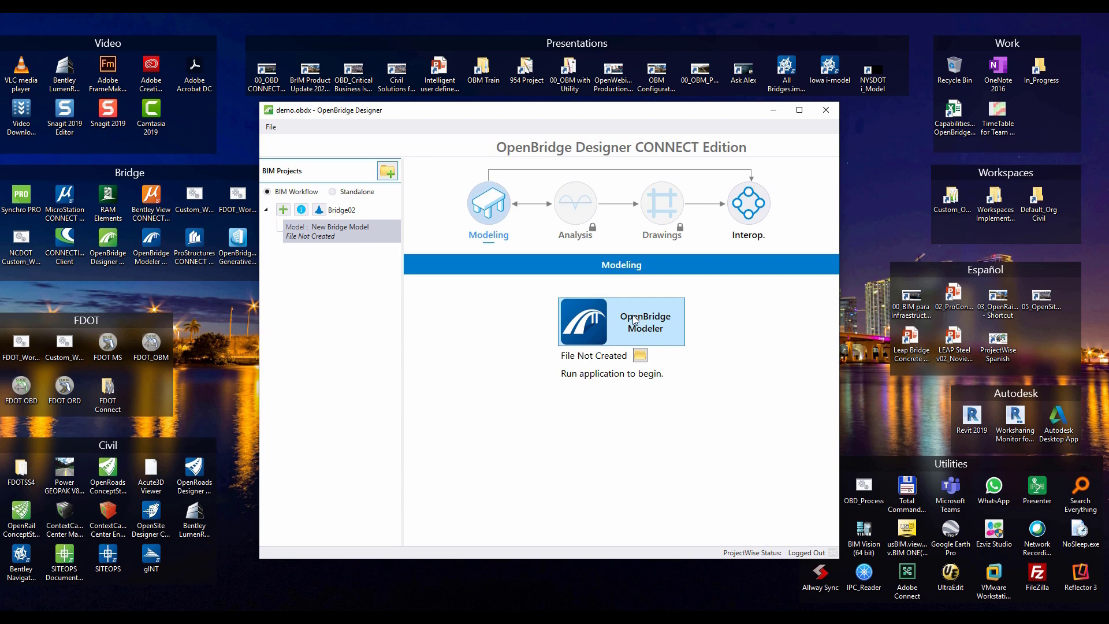
Launch OpenBridge Modeler for Bridge02 and start the RM Bridge export of the segmental bridge
{"action": "left_click", "coordinate": [621, 321]}
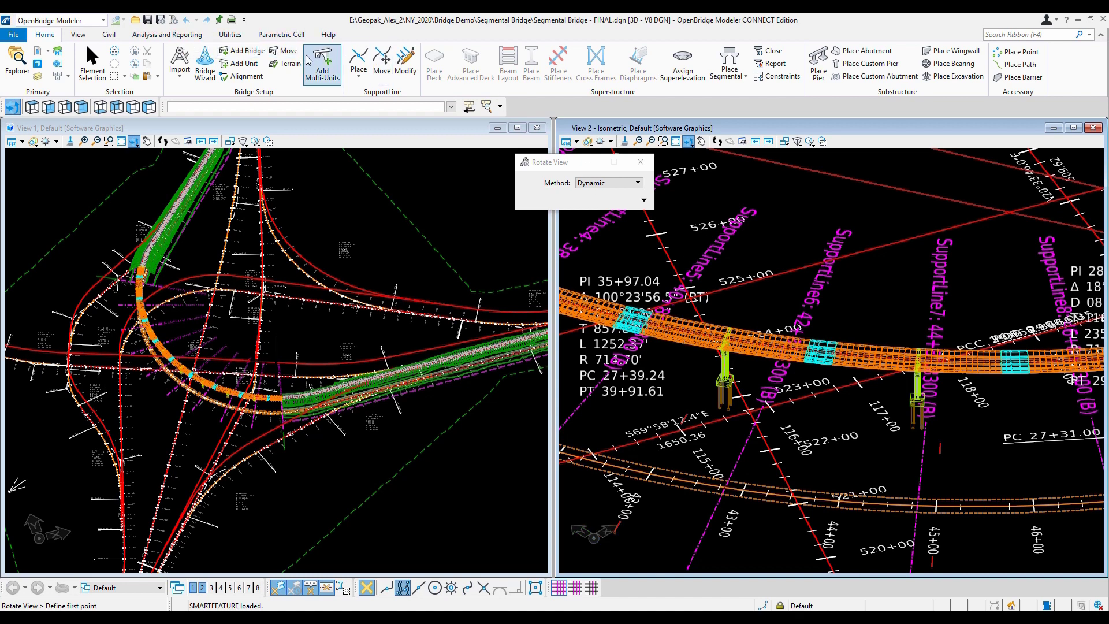
{"action": "left_click", "coordinate": [229, 33]}
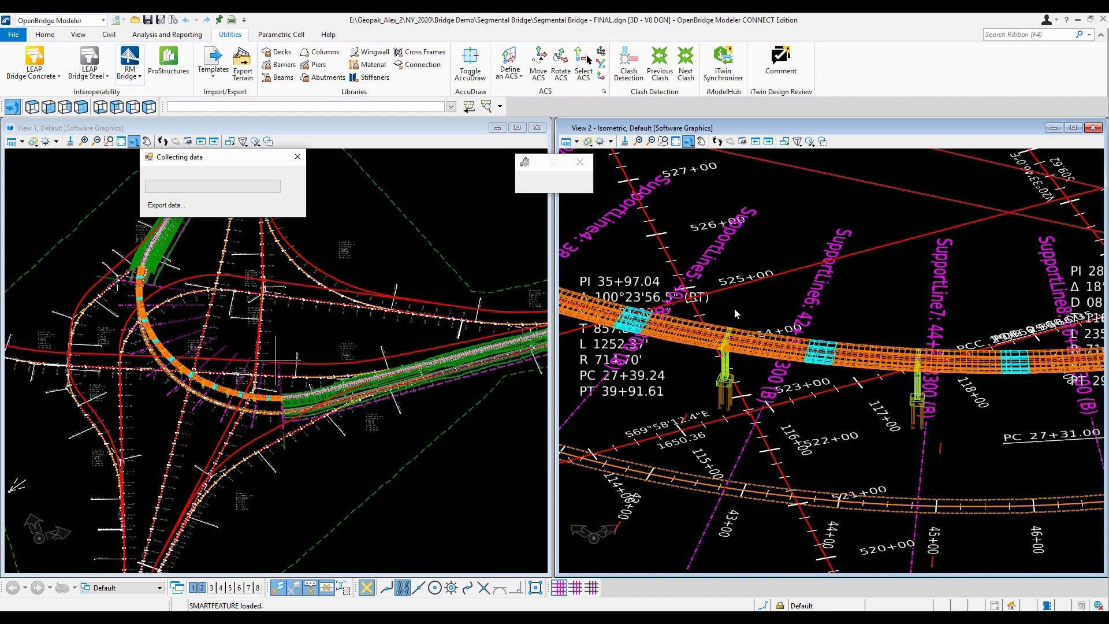
{"action": "mouse_move", "coordinate": [722, 322]}
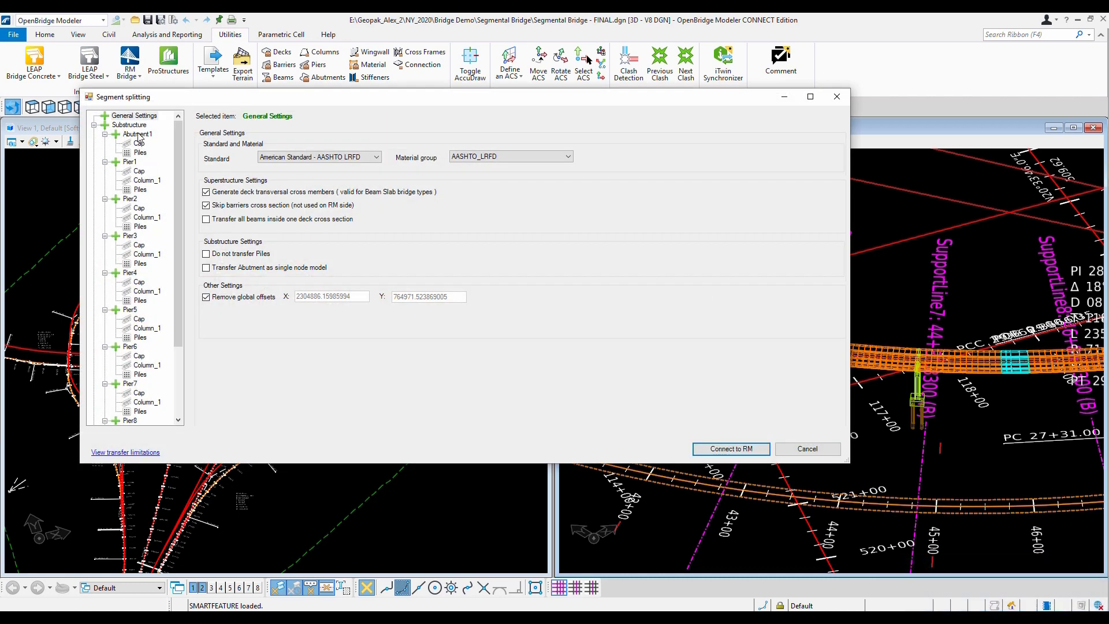
Set Abutment1 support connection to Fixed Support and connect the model to RM Bridge
{"action": "left_click", "coordinate": [140, 143]}
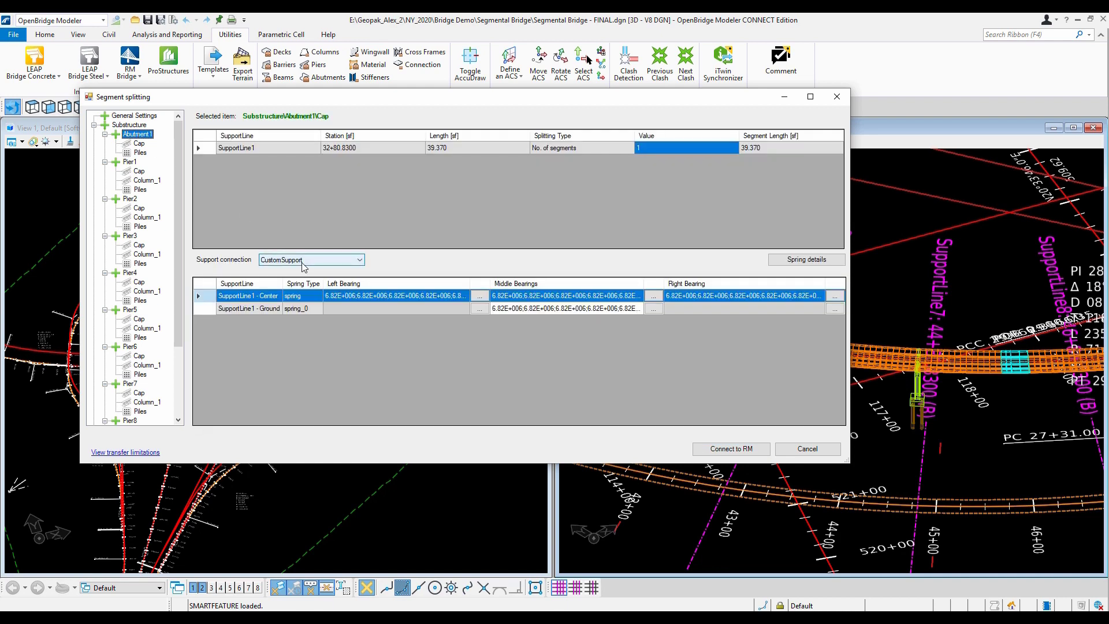
{"action": "left_click", "coordinate": [311, 260]}
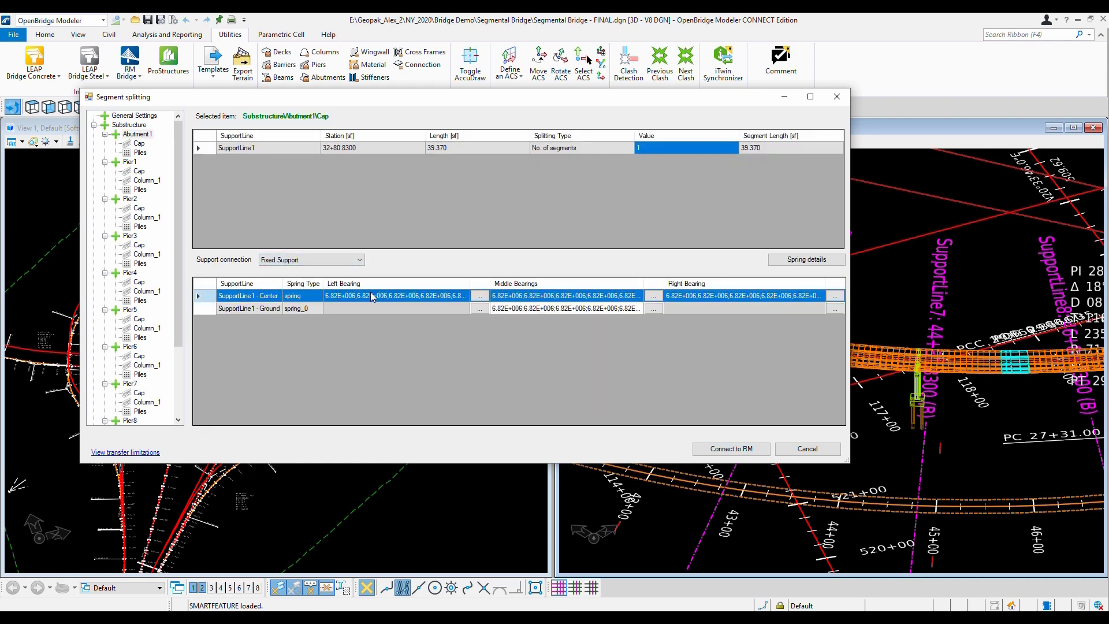
{"action": "left_click", "coordinate": [247, 296]}
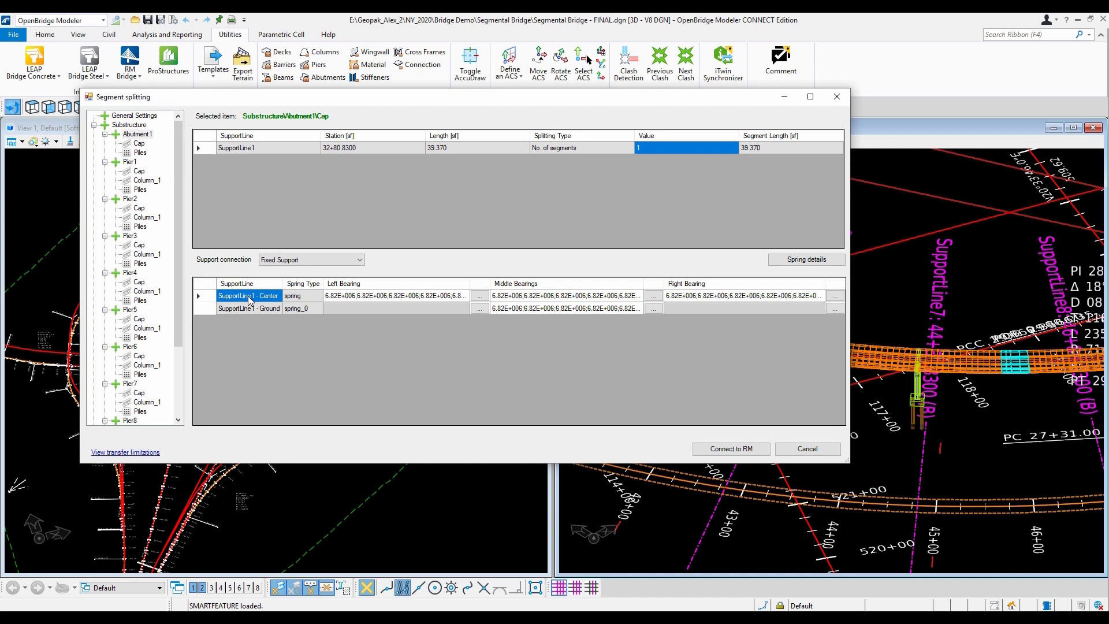
{"action": "left_click", "coordinate": [730, 449]}
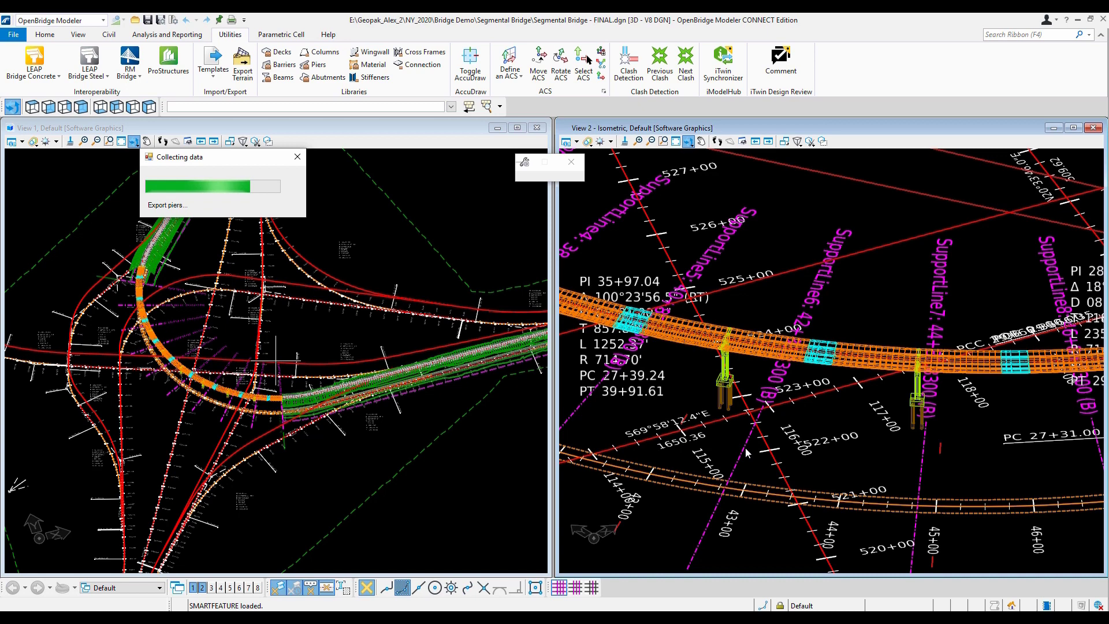
{"action": "mouse_move", "coordinate": [729, 467]}
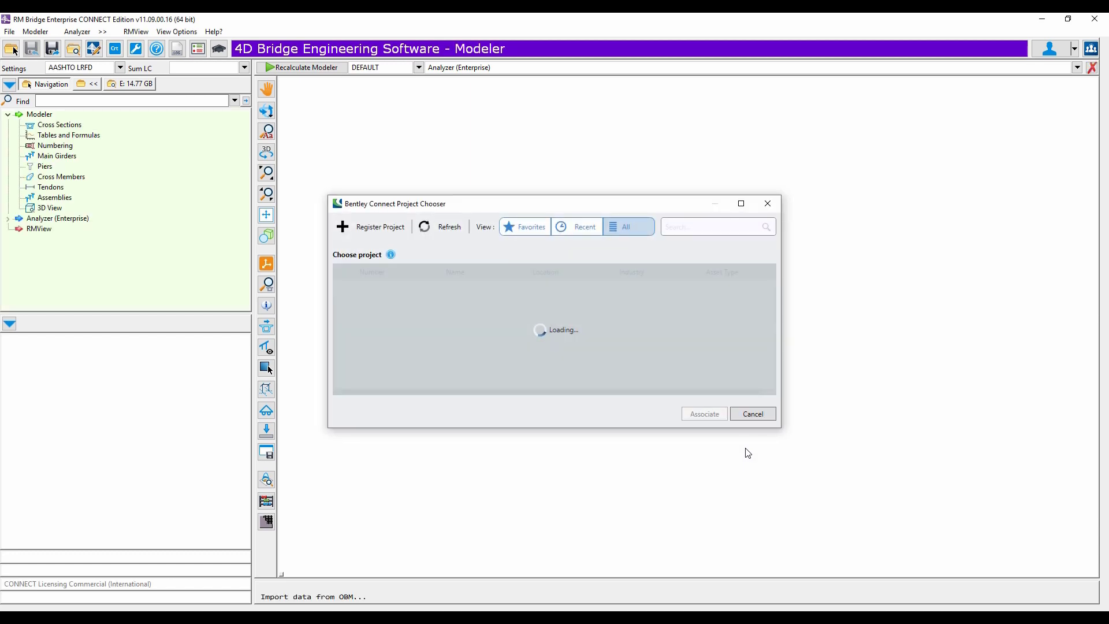
Cancel the Connect Project Chooser and let the OBM import draw the bridge wireframe
{"action": "left_click", "coordinate": [752, 414]}
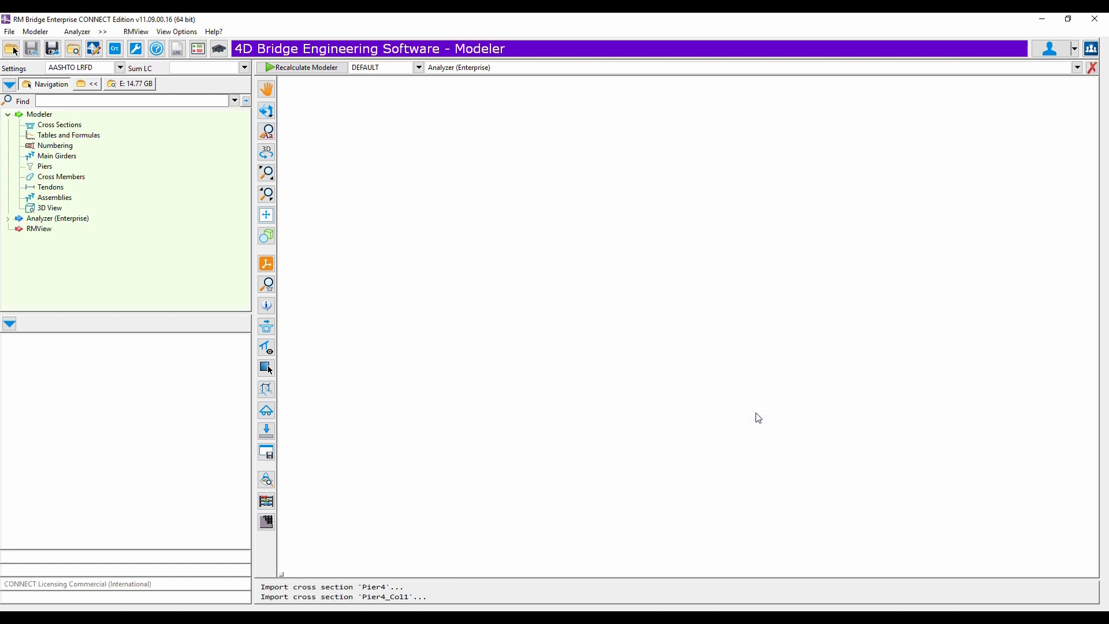
{"action": "left_click", "coordinate": [302, 67]}
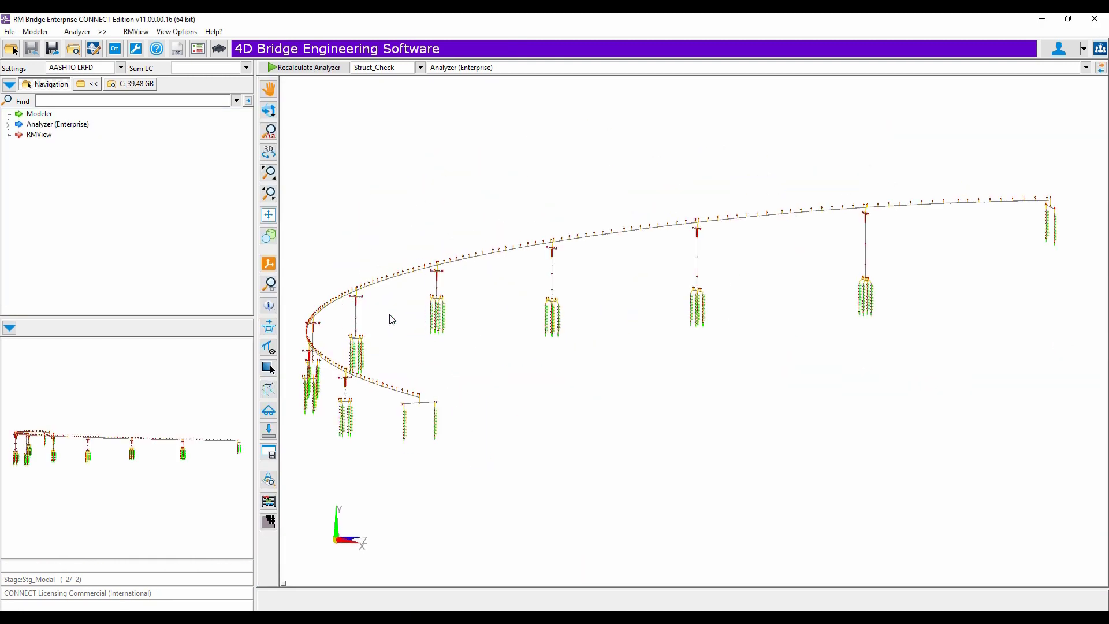
Enable detailed bodies in View Options so deck and piers render solid blue
{"action": "right_click", "coordinate": [393, 319]}
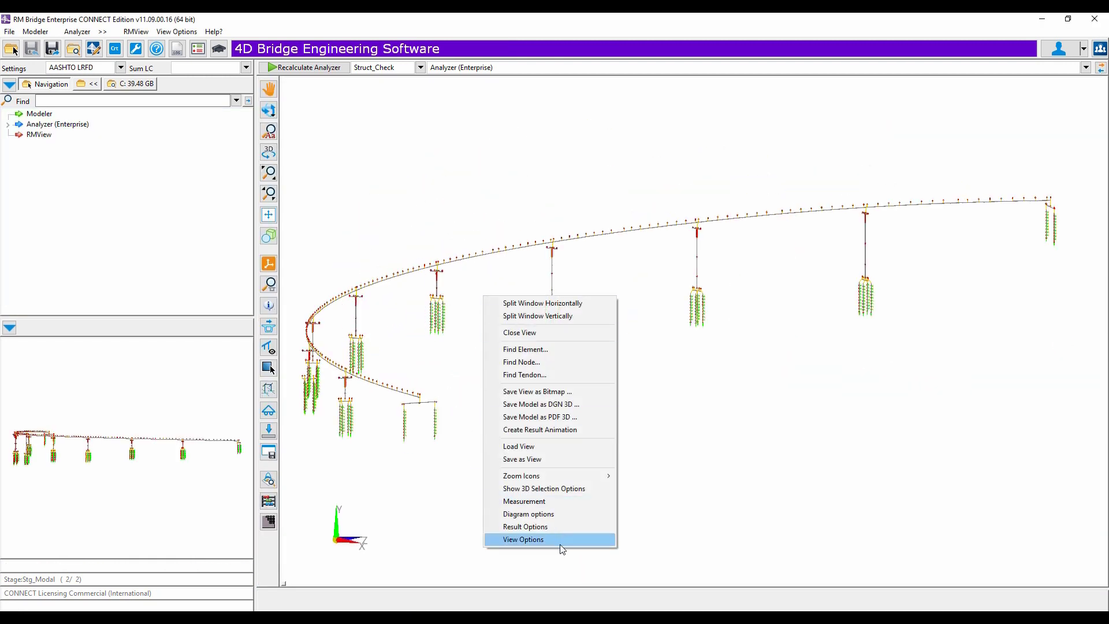
{"action": "left_click", "coordinate": [523, 540]}
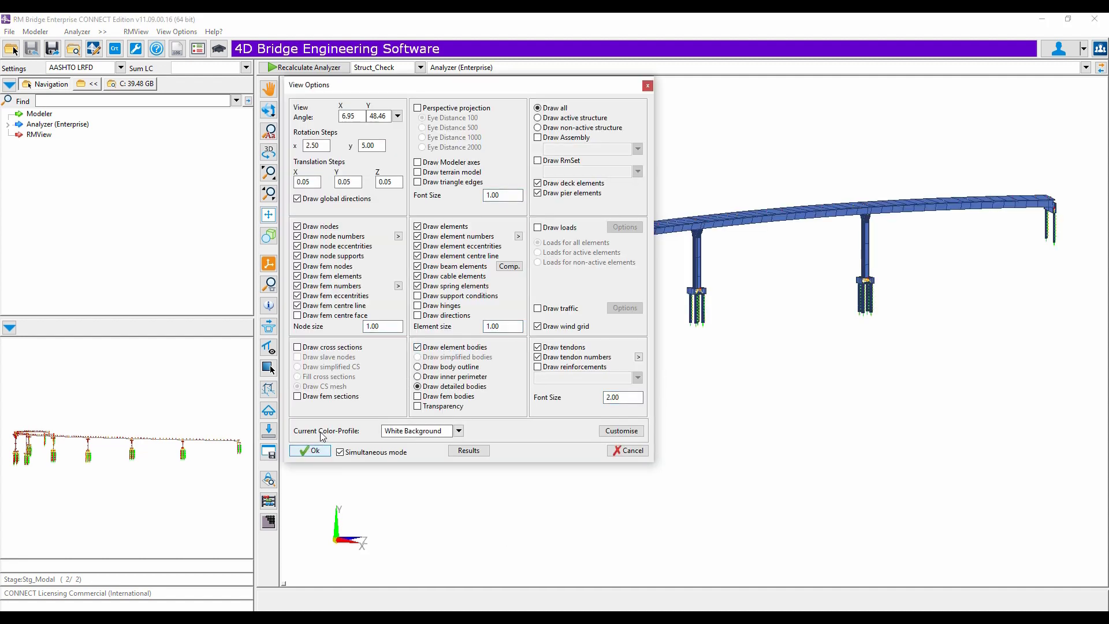
{"action": "left_click", "coordinate": [310, 451]}
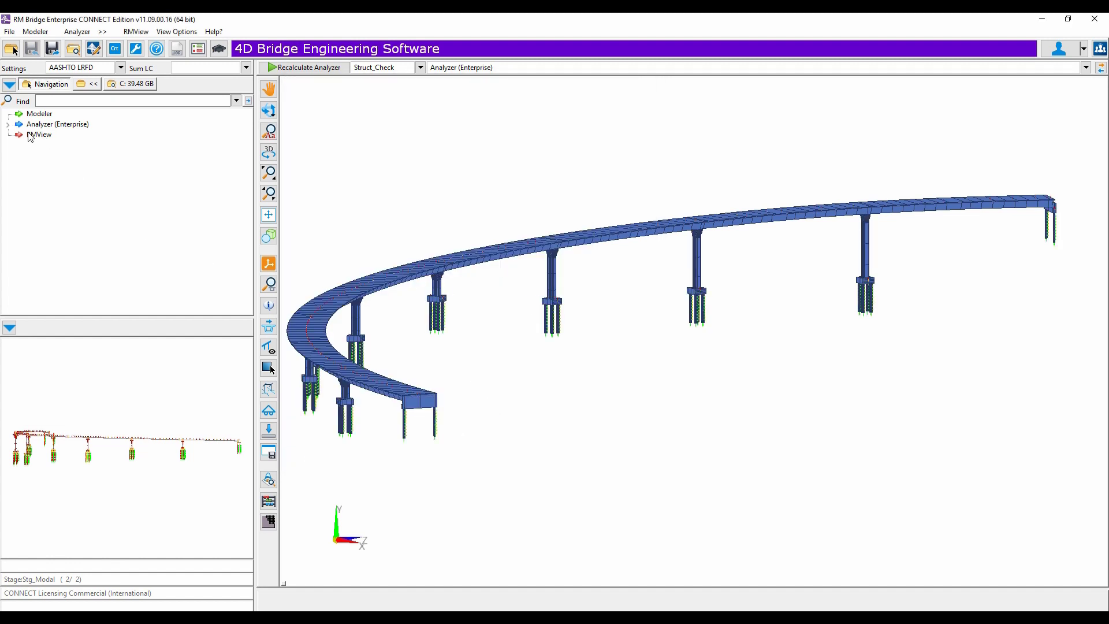
Expand Analyzer (Enterprise) > Schedule in the project tree
{"action": "left_click", "coordinate": [8, 124]}
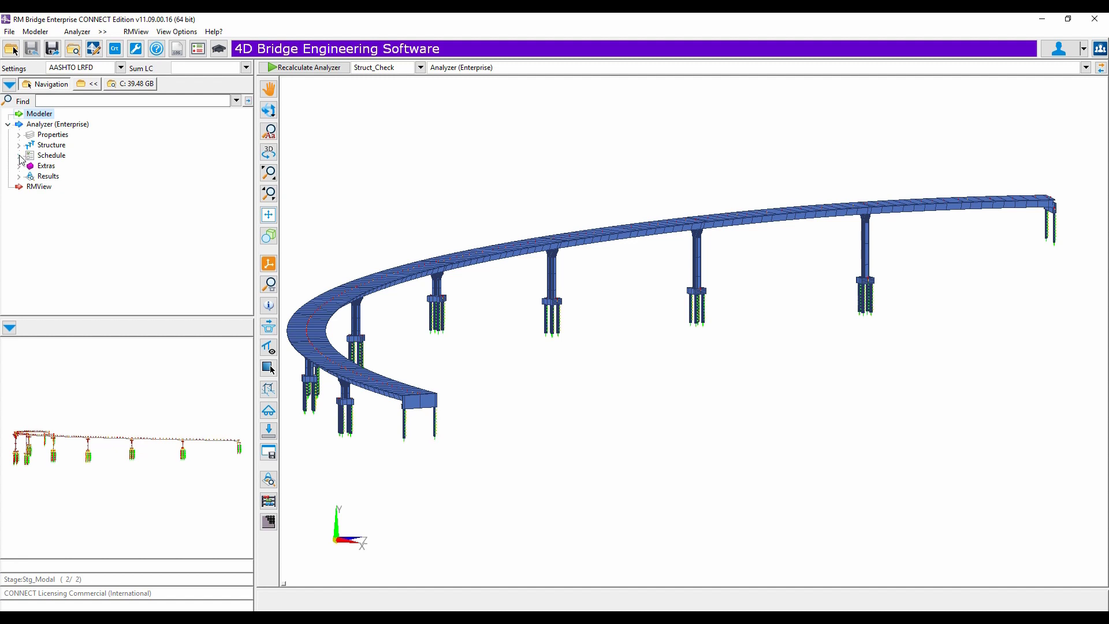
{"action": "left_click", "coordinate": [19, 155]}
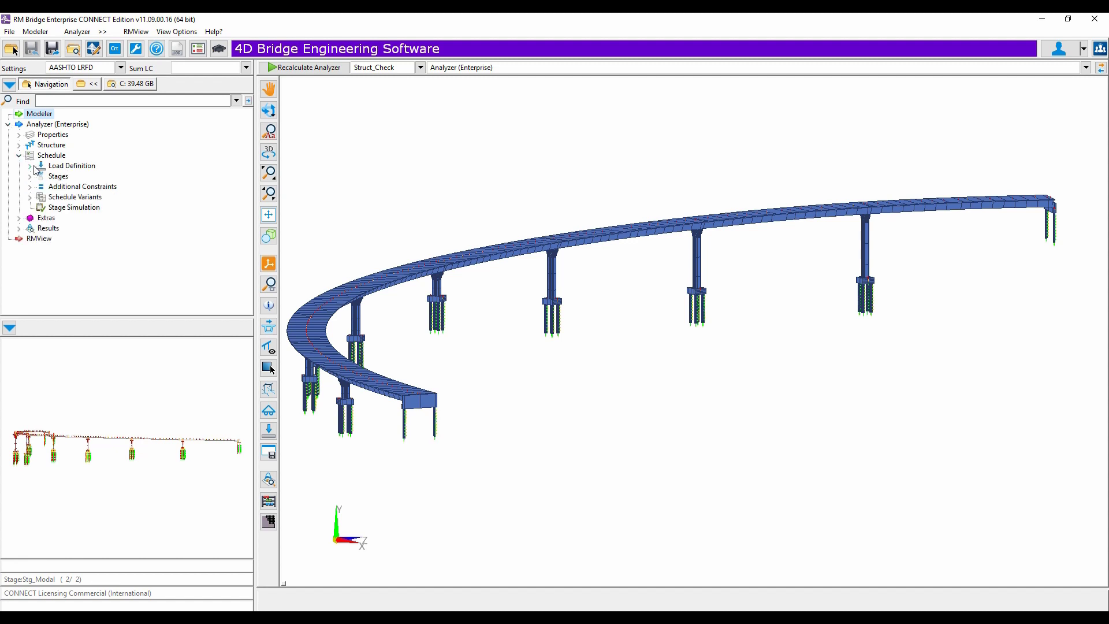
Fill the Combination Table with the AASHTO LRFD standard load combinations
{"action": "left_click", "coordinate": [31, 165]}
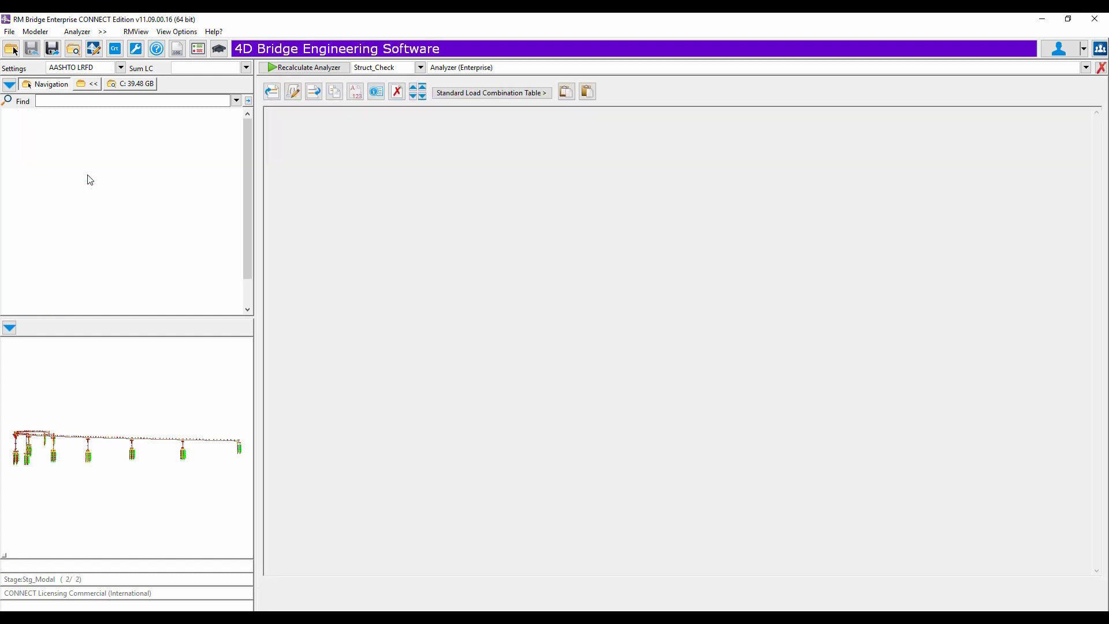
{"action": "left_click", "coordinate": [490, 93]}
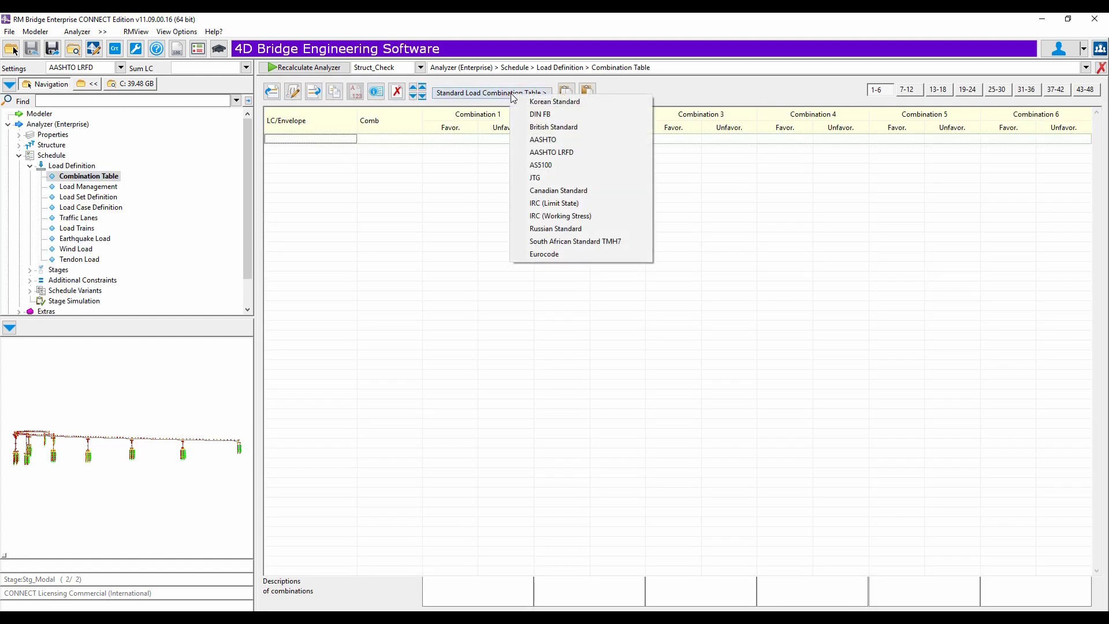
{"action": "left_click", "coordinate": [487, 302]}
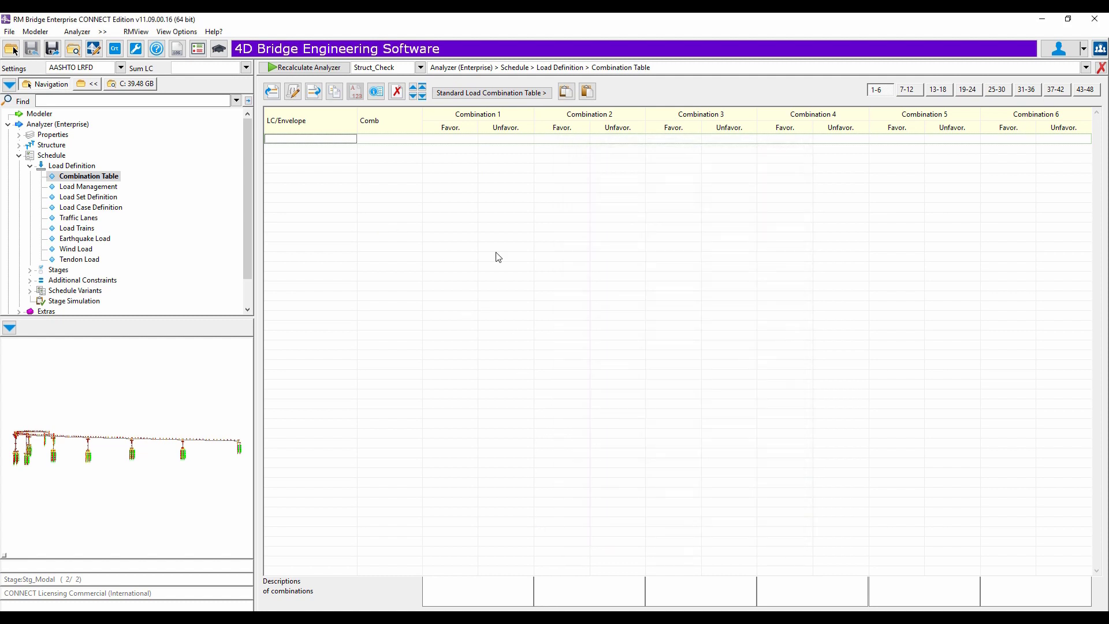
{"action": "left_click", "coordinate": [490, 92]}
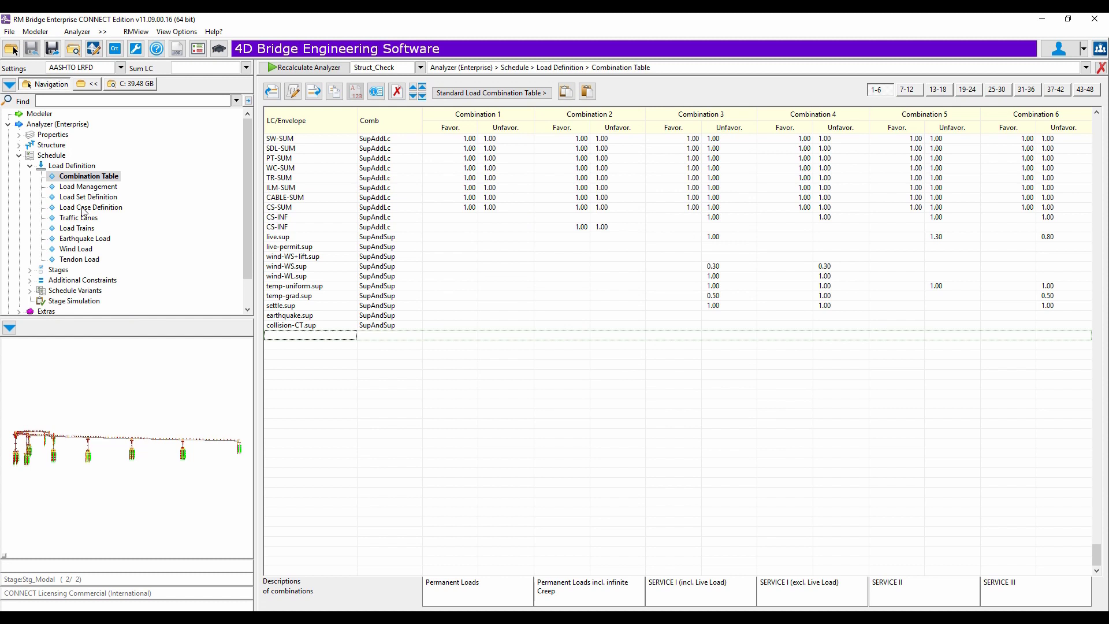
{"action": "left_click", "coordinate": [90, 207]}
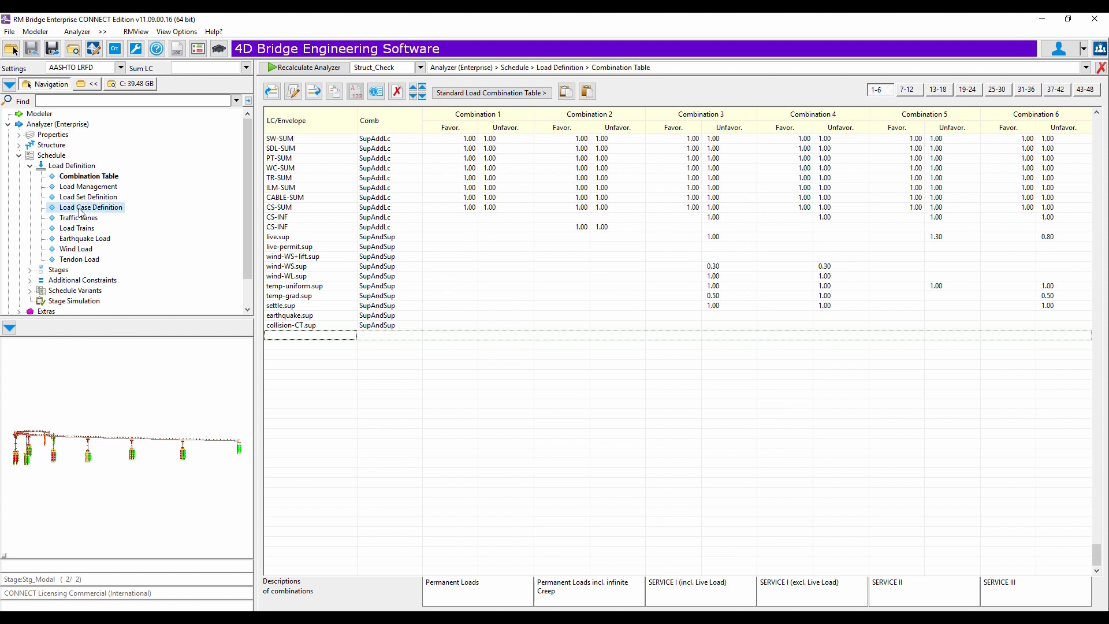
{"action": "mouse_move", "coordinate": [476, 235]}
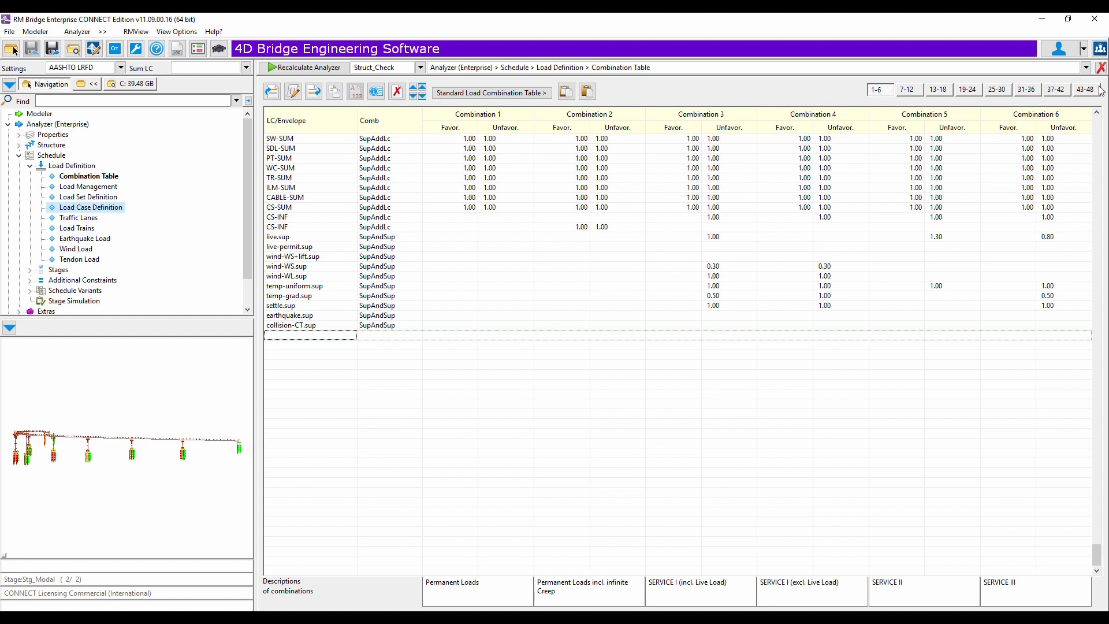
{"action": "mouse_move", "coordinate": [1101, 68]}
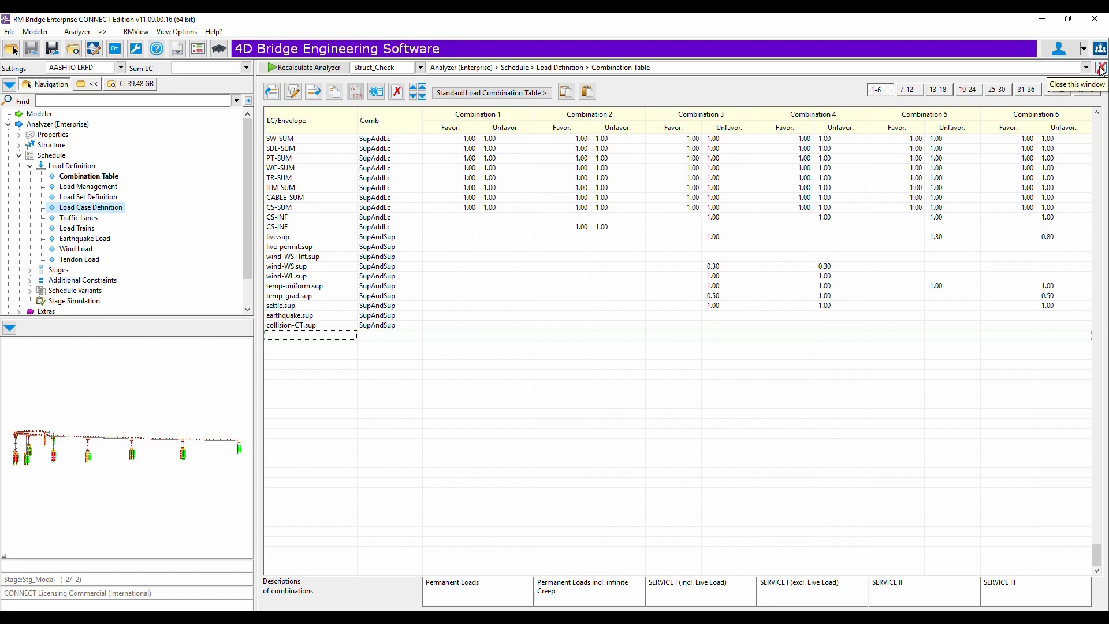